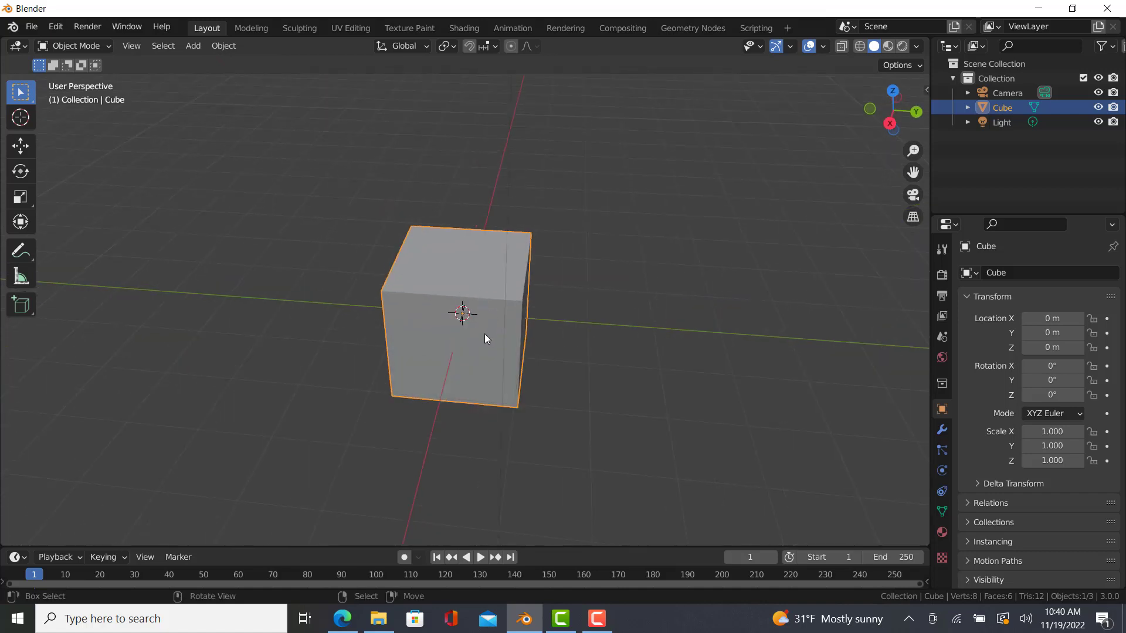
Step: Show the default cube's location, rotation, scale and dimensions in the viewport sidebar
key(n)
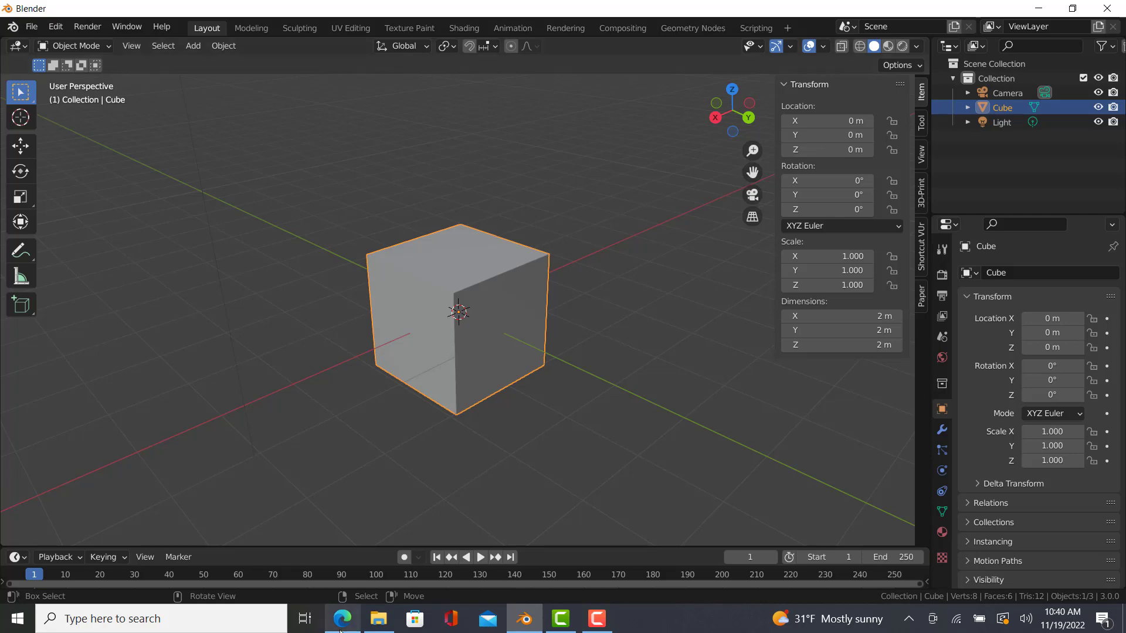
mouse_move(341, 618)
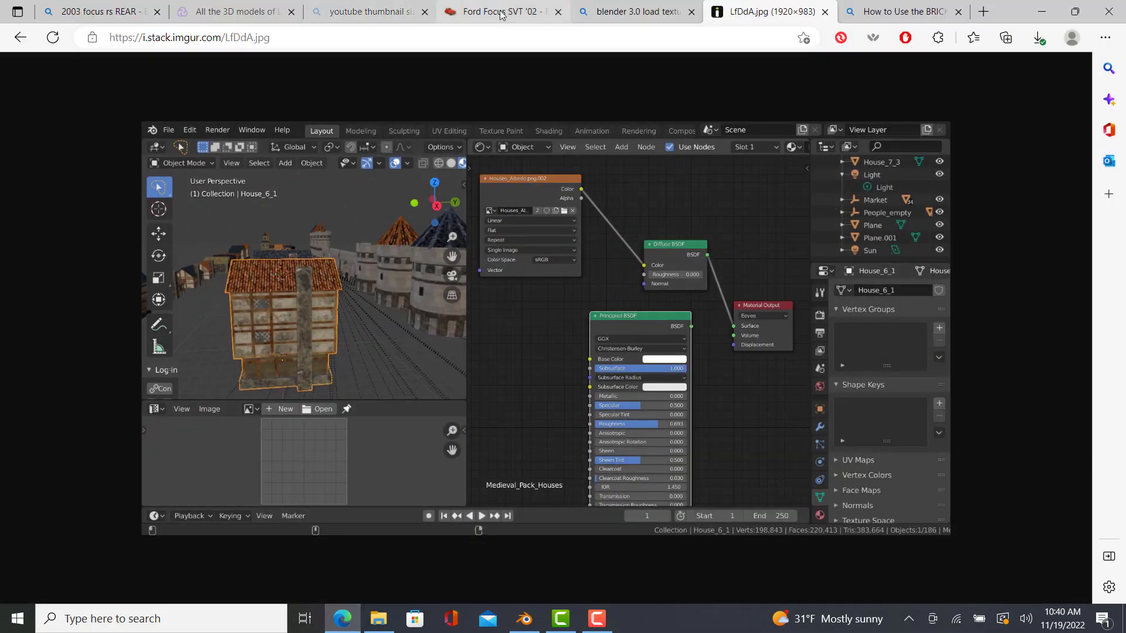
Step: Switch Edge to the GameModels Ford Focus SVT '02 page and scroll through it
click(496, 11)
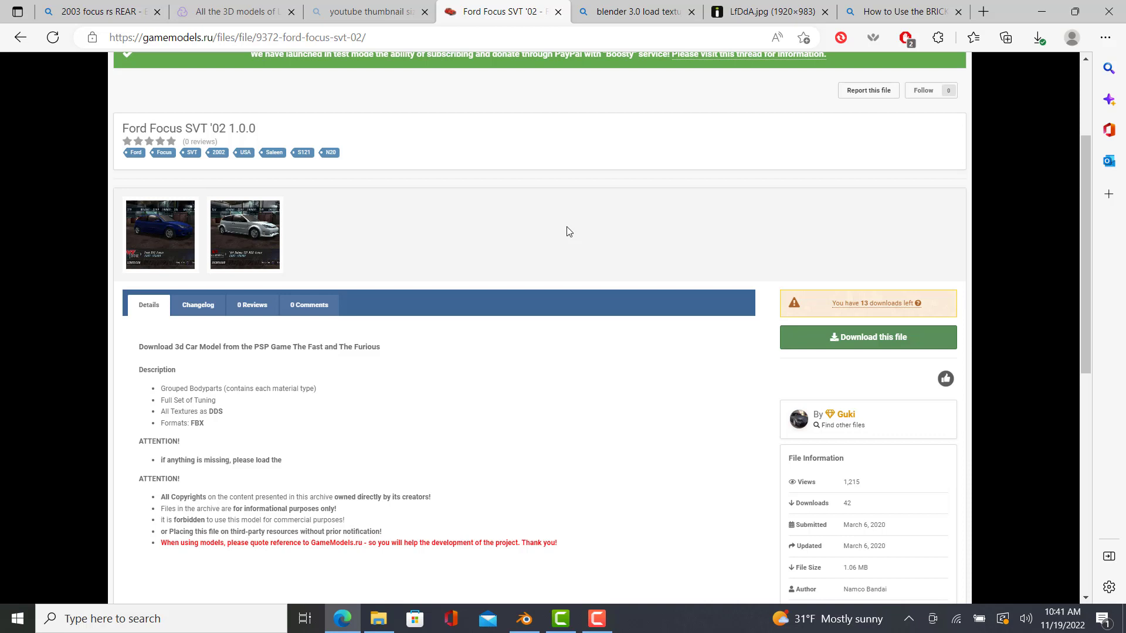
scroll(up, 3)
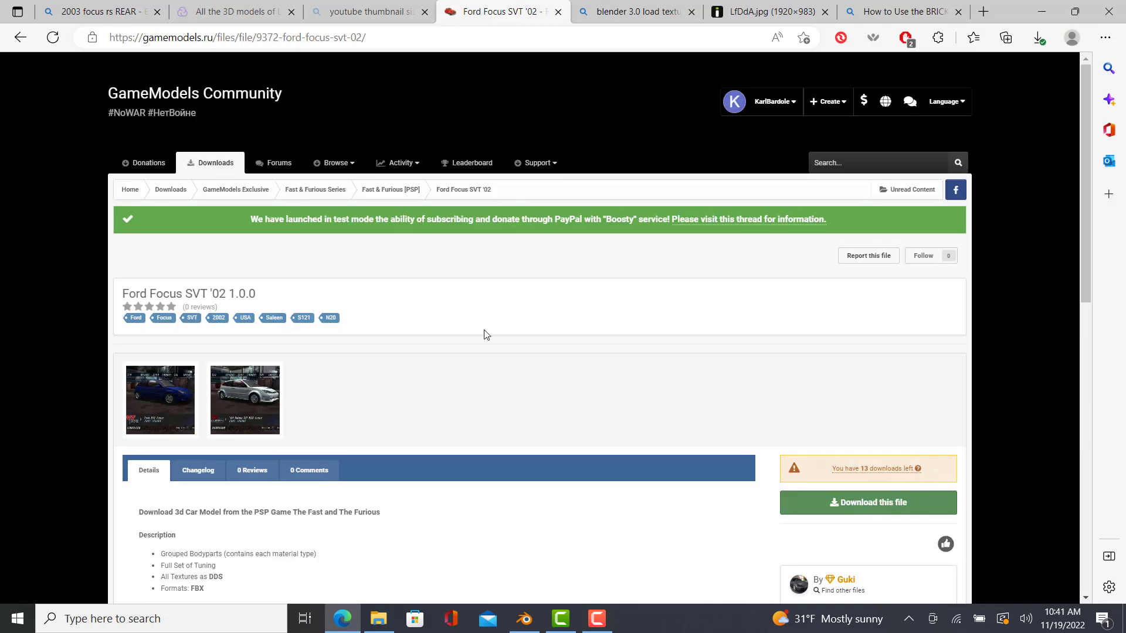
scroll(down, 3)
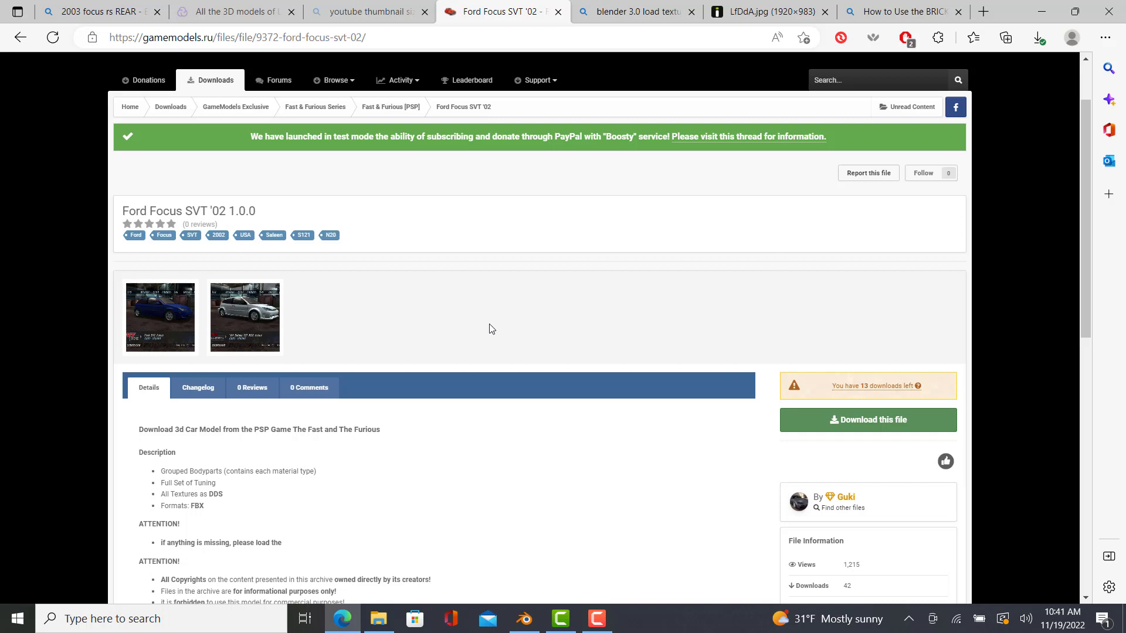
mouse_move(839, 425)
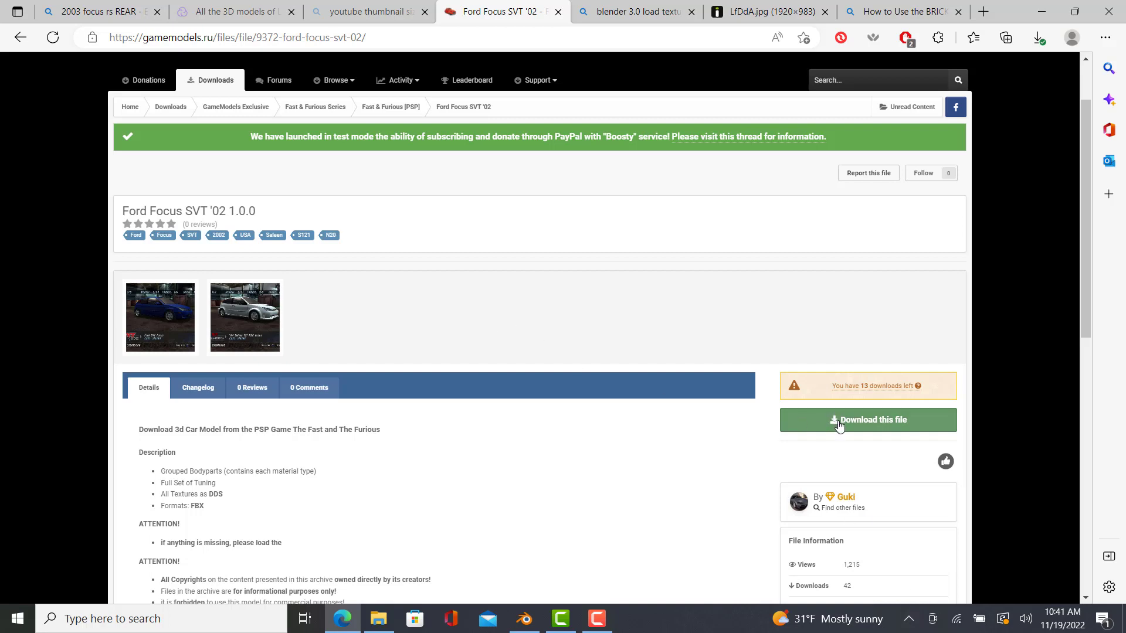
mouse_move(177, 350)
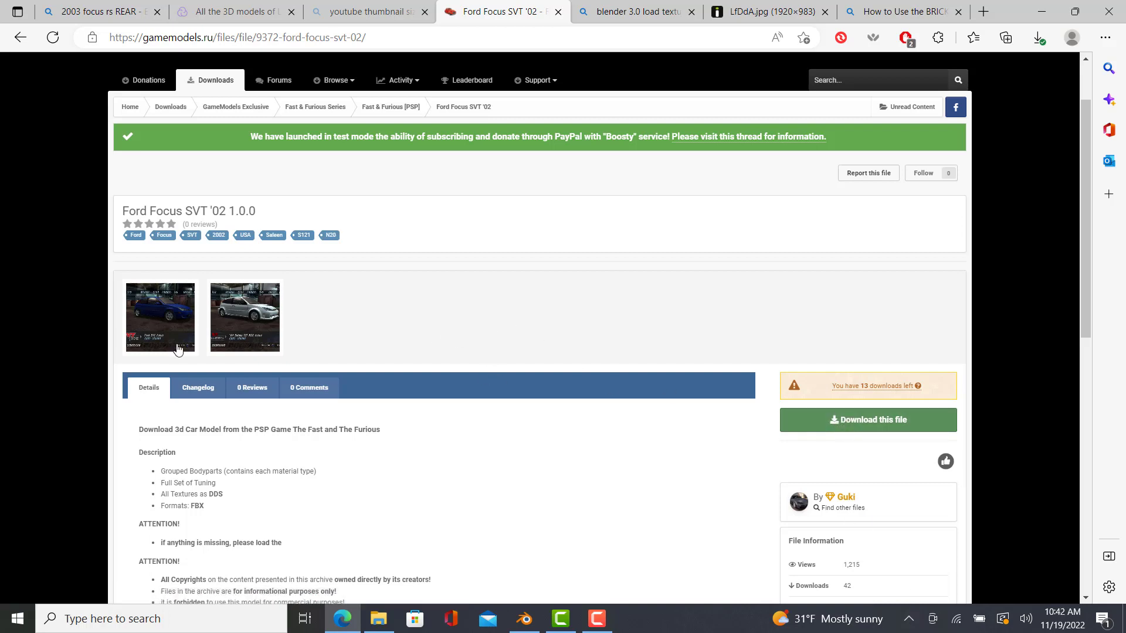
mouse_move(191, 235)
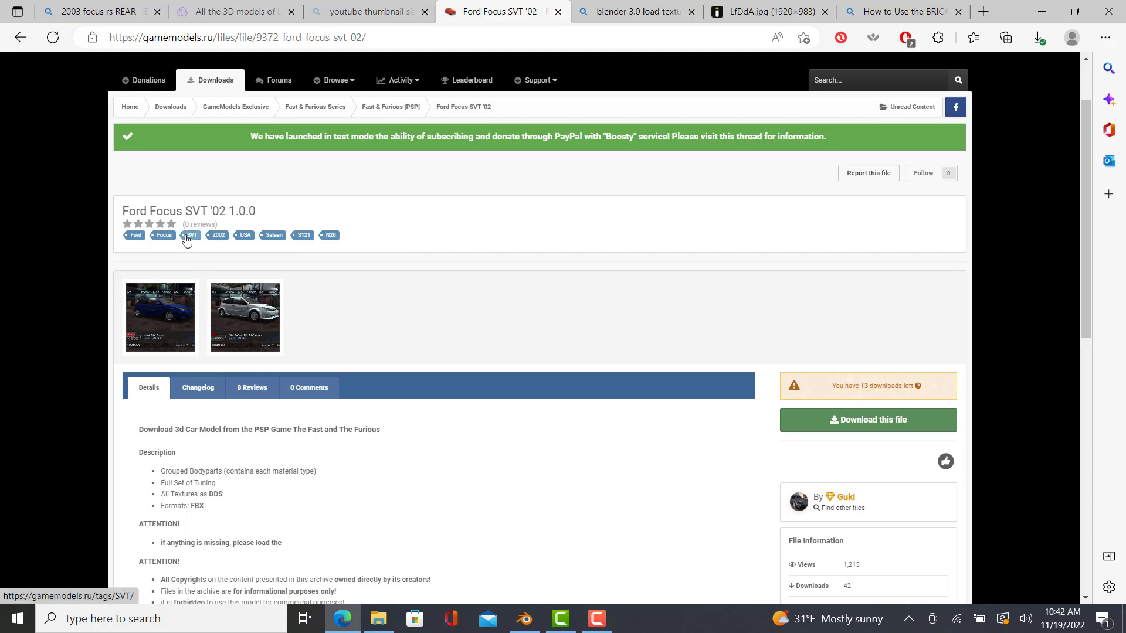
mouse_move(153, 32)
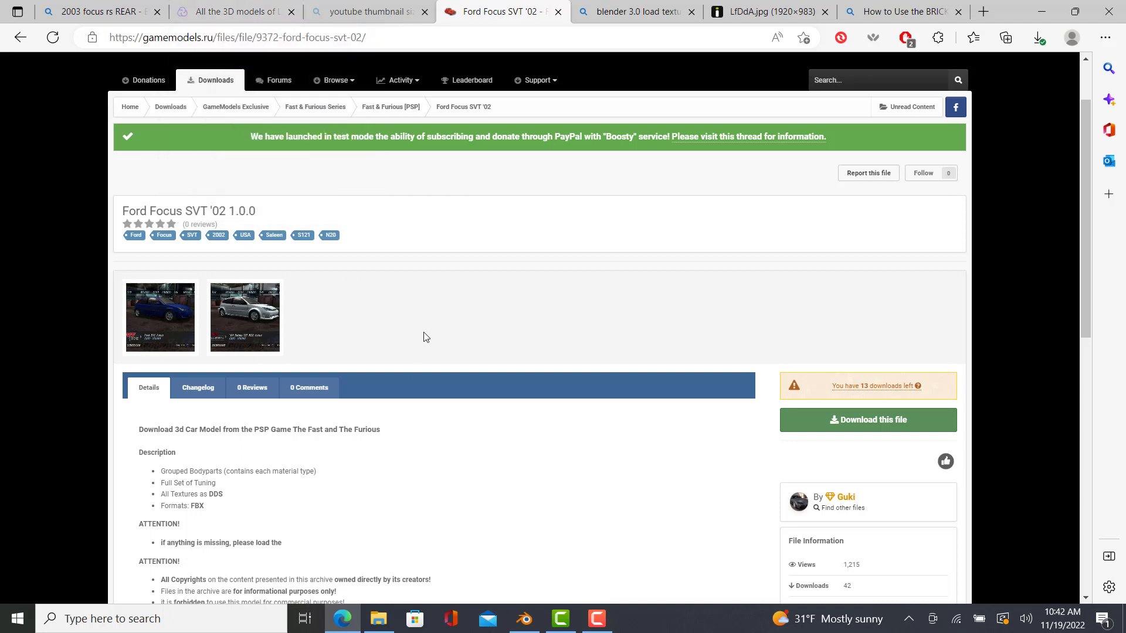
scroll(up, 3)
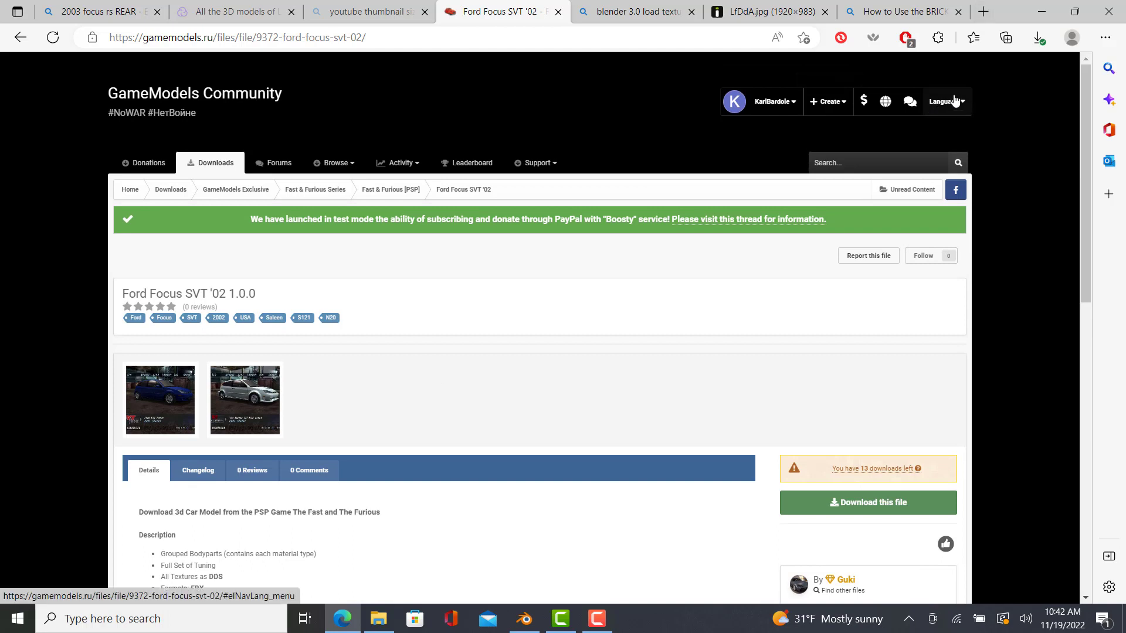
mouse_move(959, 105)
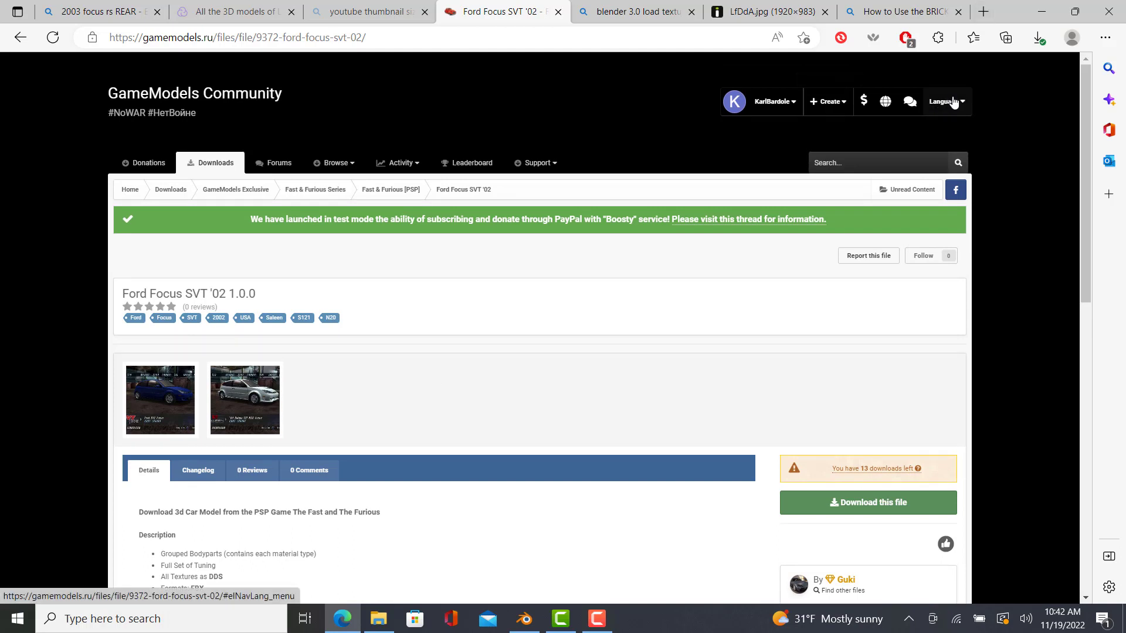
click(944, 101)
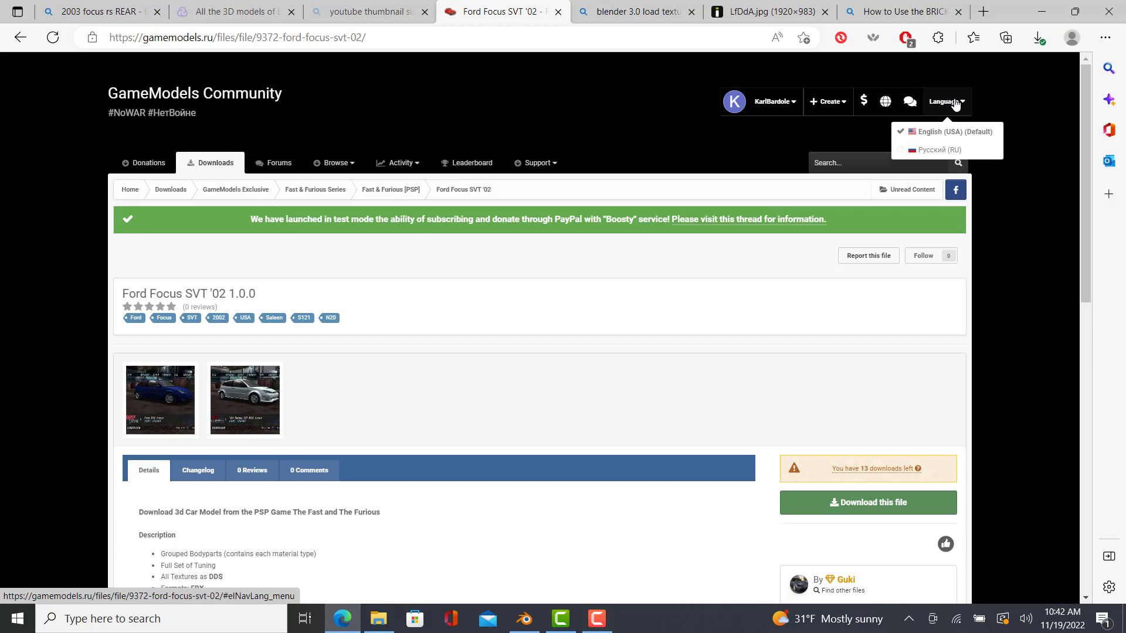
mouse_move(996, 127)
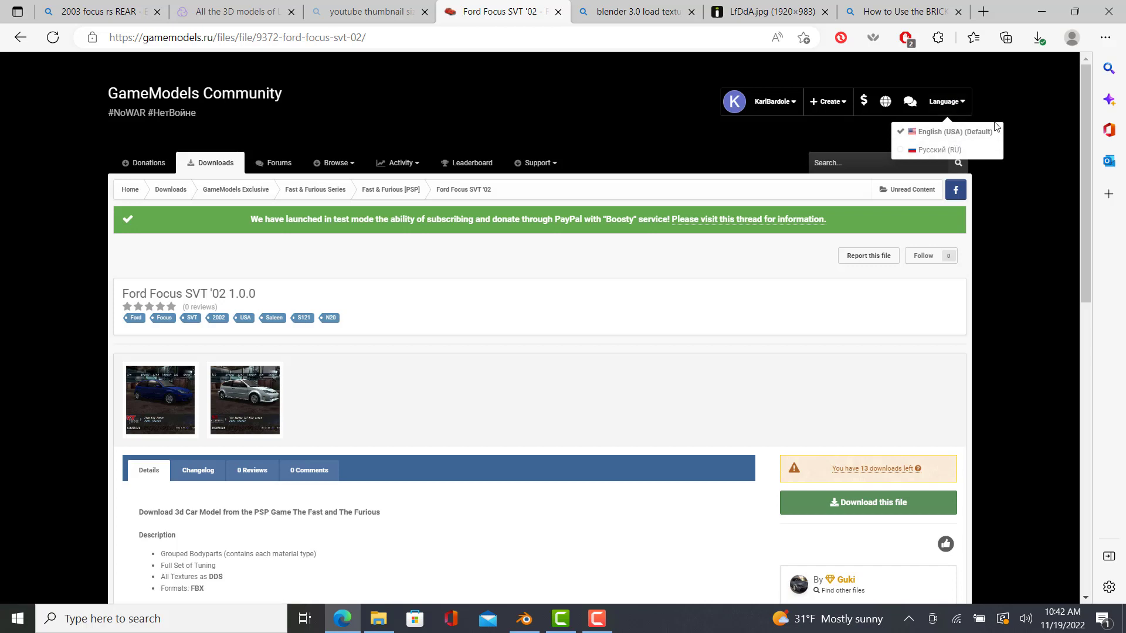
mouse_move(1006, 99)
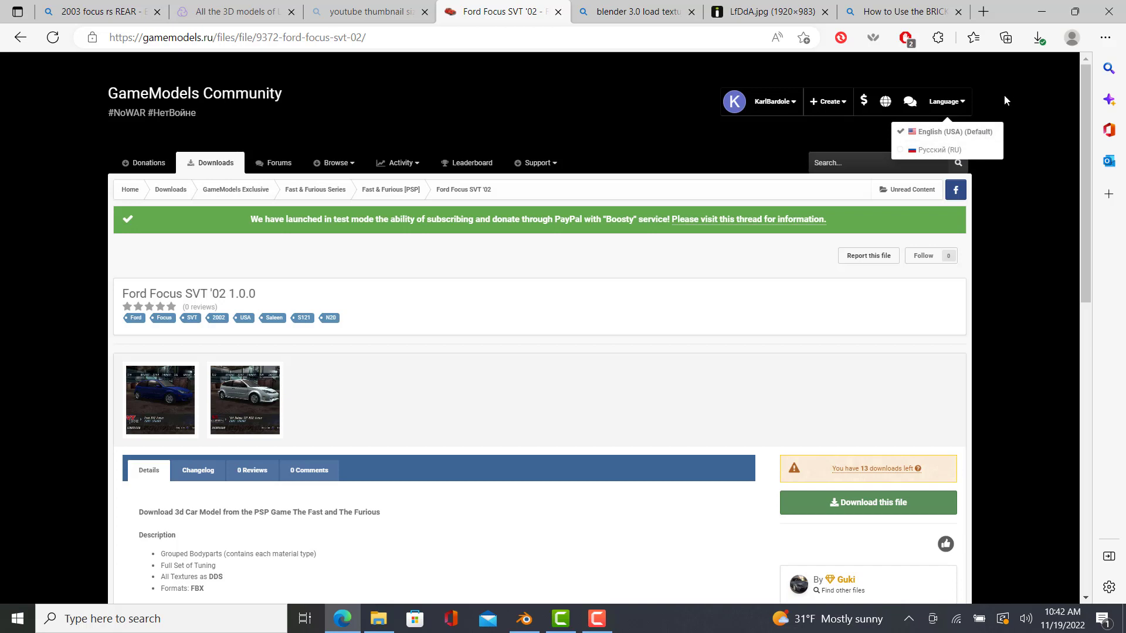
click(398, 162)
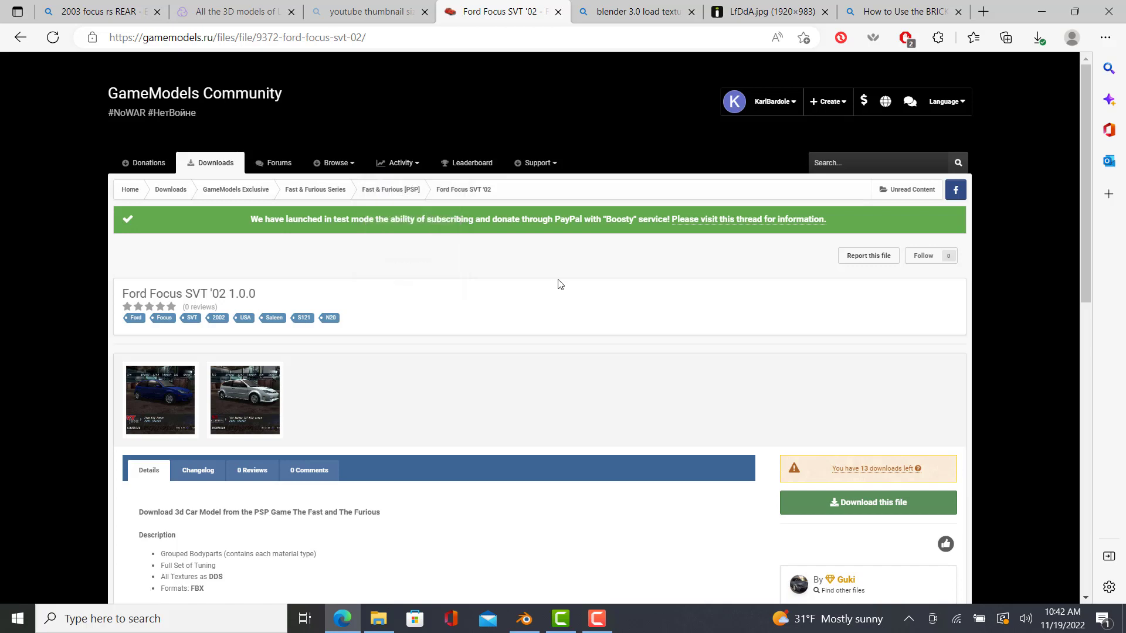
scroll(down, 3)
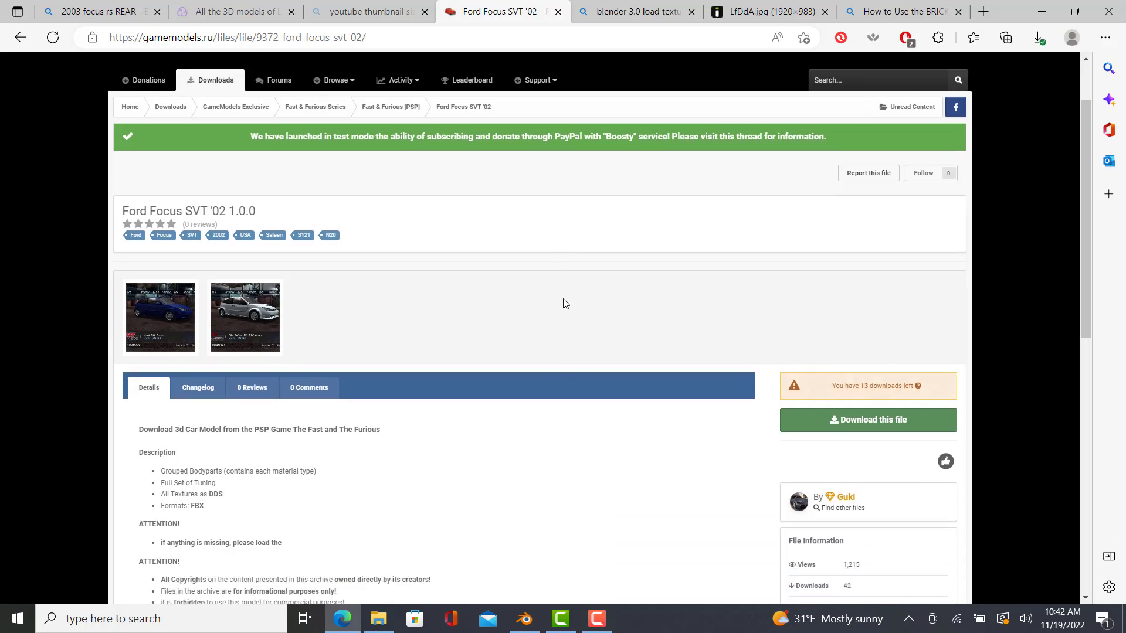
mouse_move(562, 294)
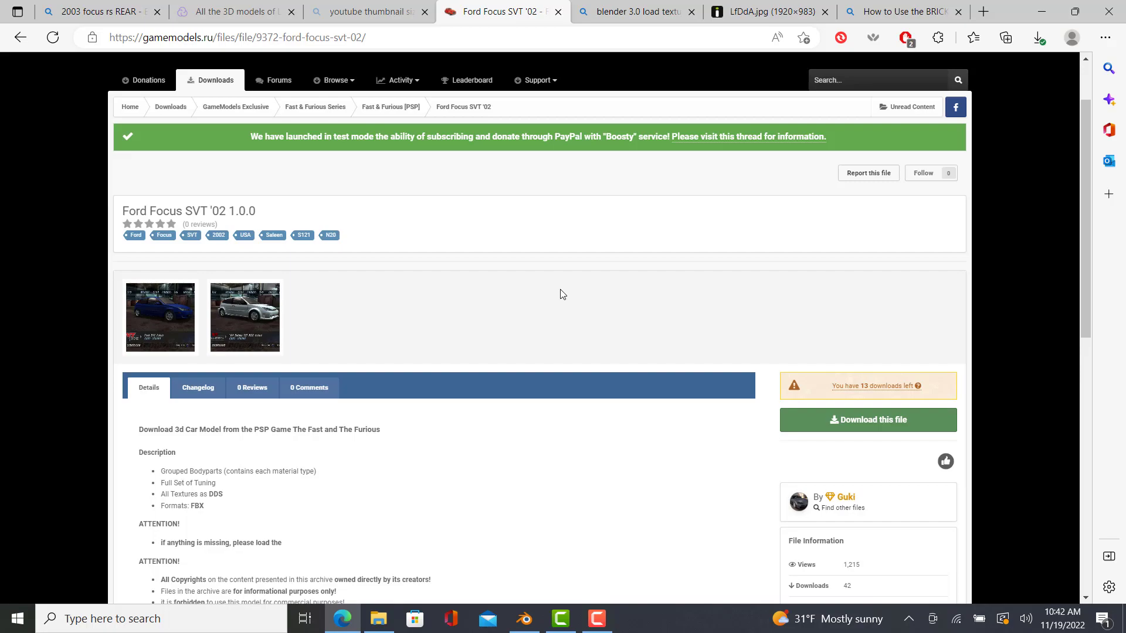
Step: Import Vehicle.FBX from the Downloads Ford Focus Saleen S121 N20 folder
click(524, 618)
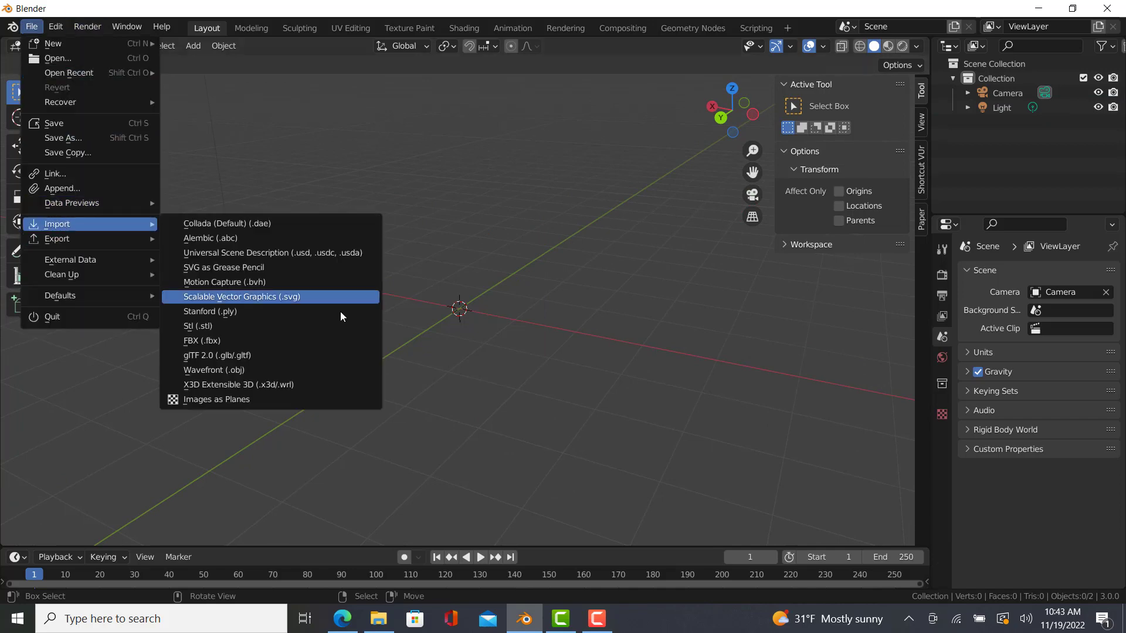
click(203, 340)
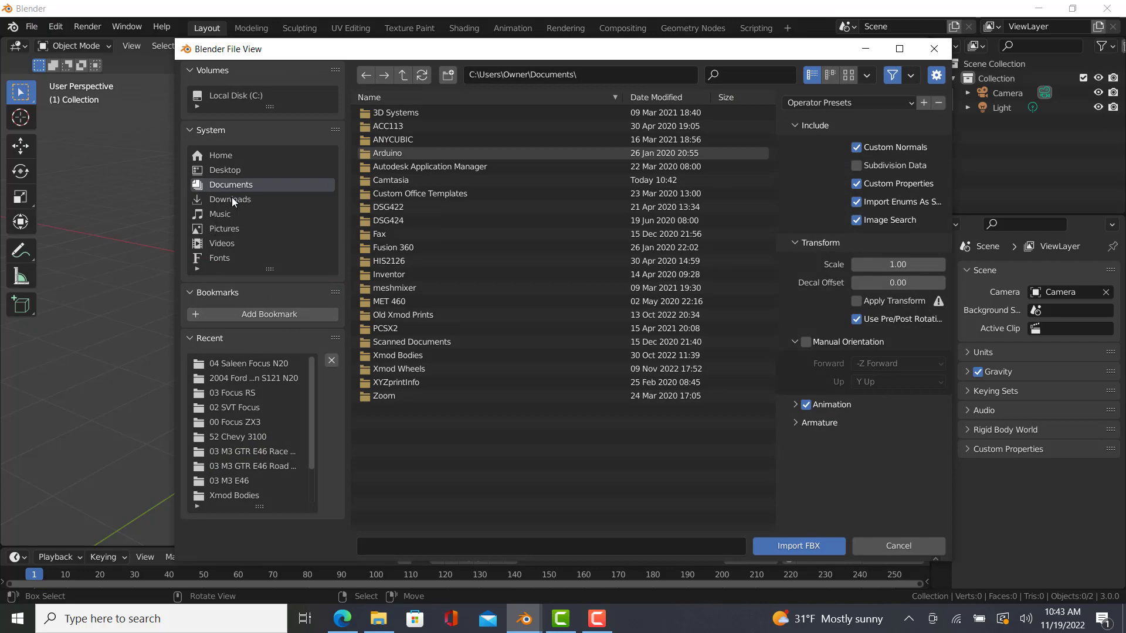
click(230, 199)
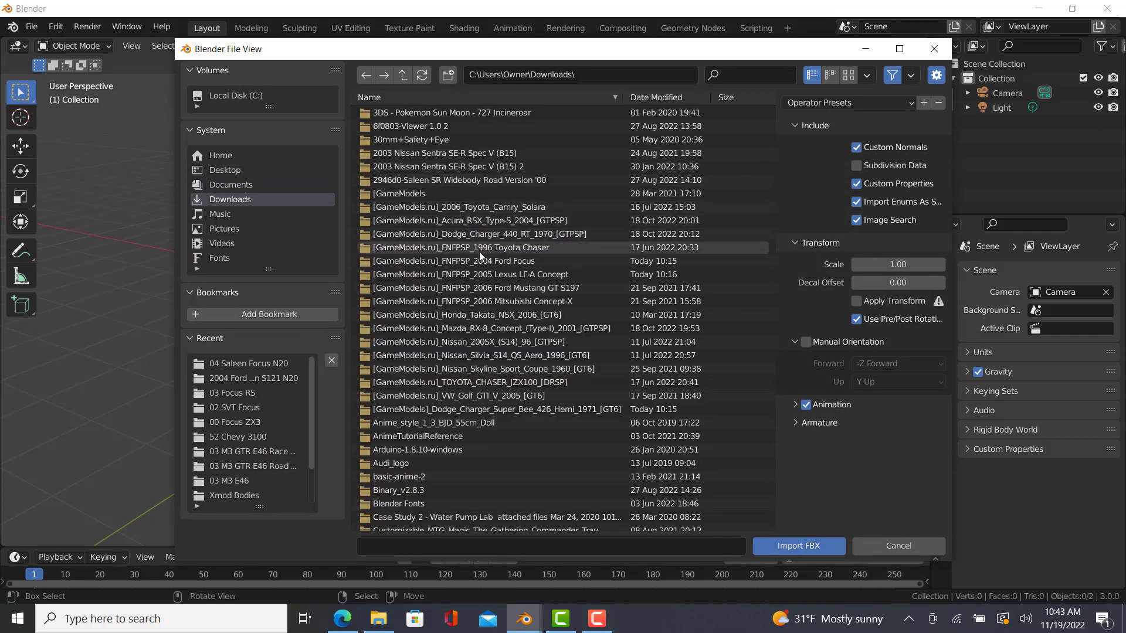
double_click(251, 378)
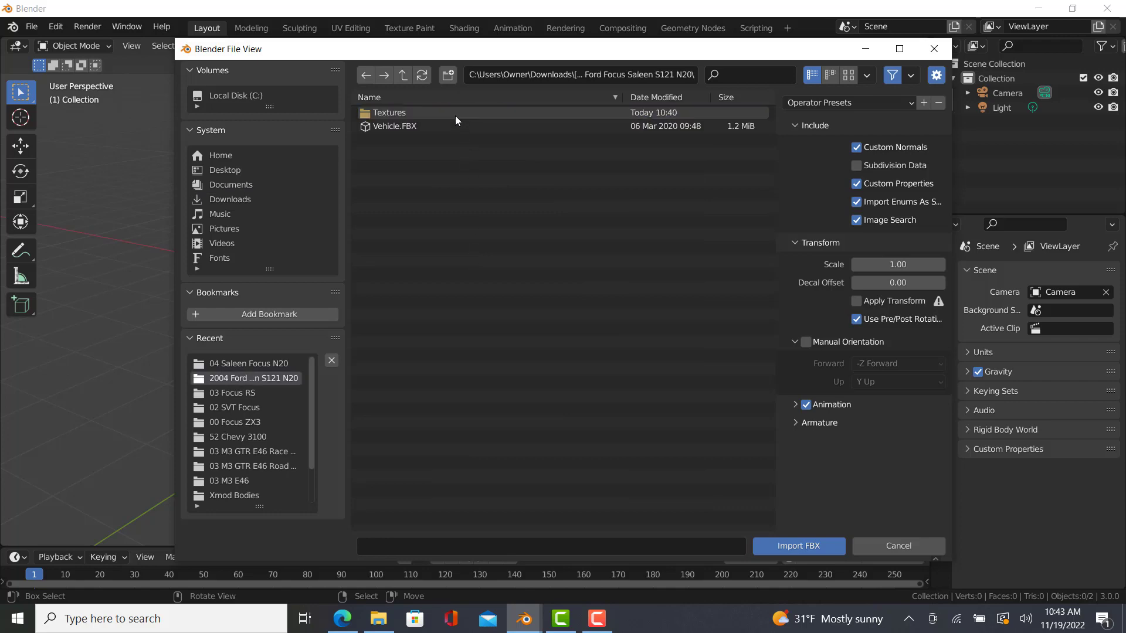
click(896, 550)
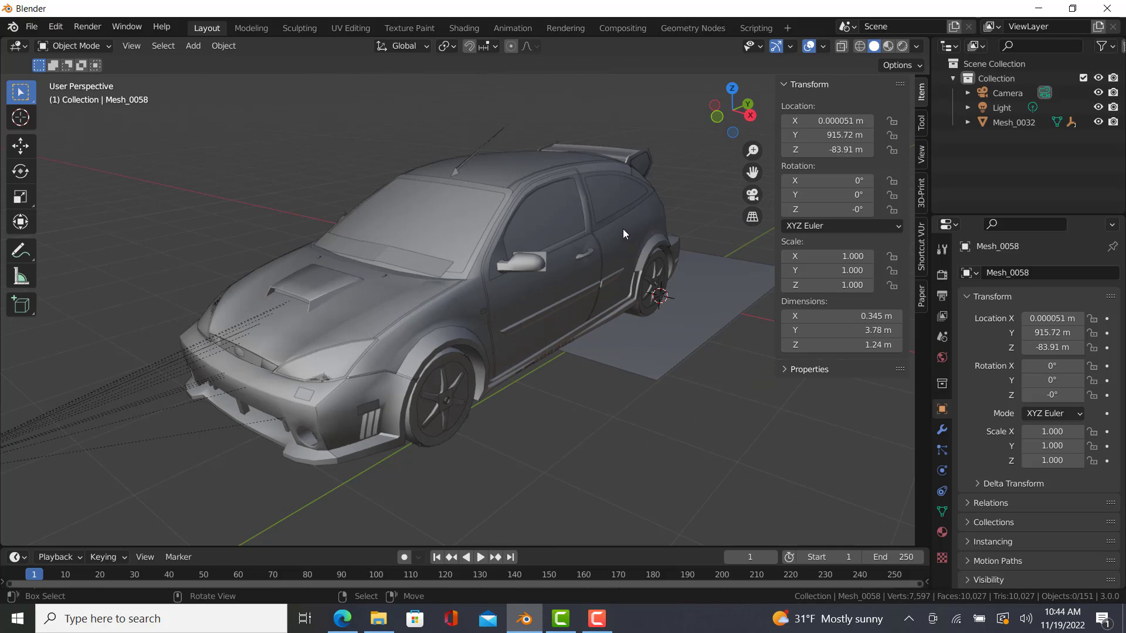
mouse_move(378, 409)
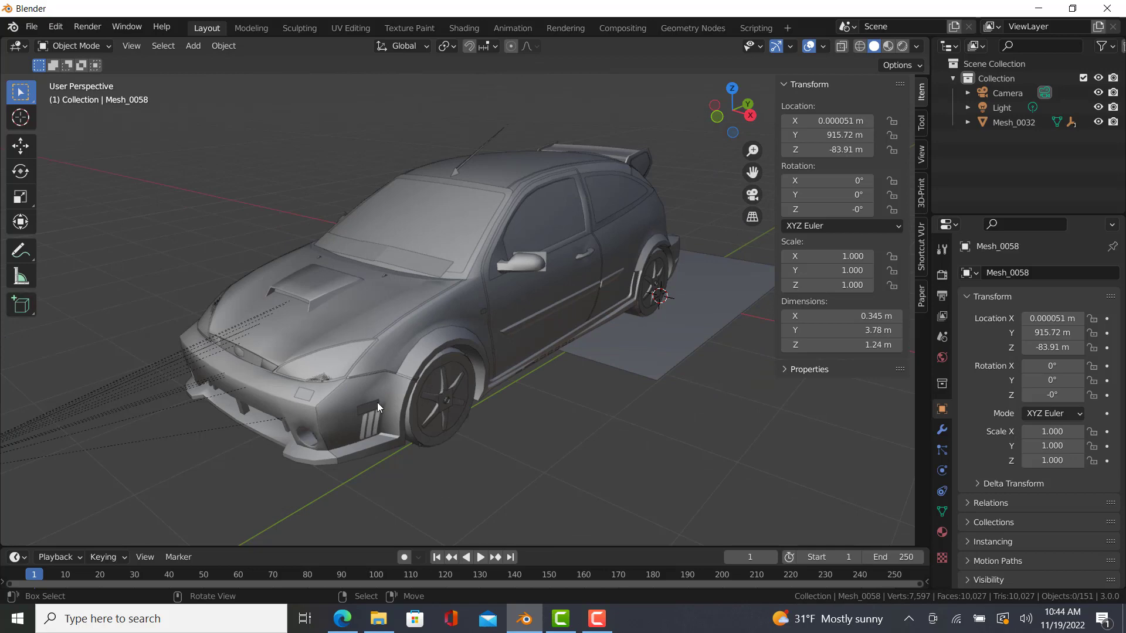
mouse_move(379, 409)
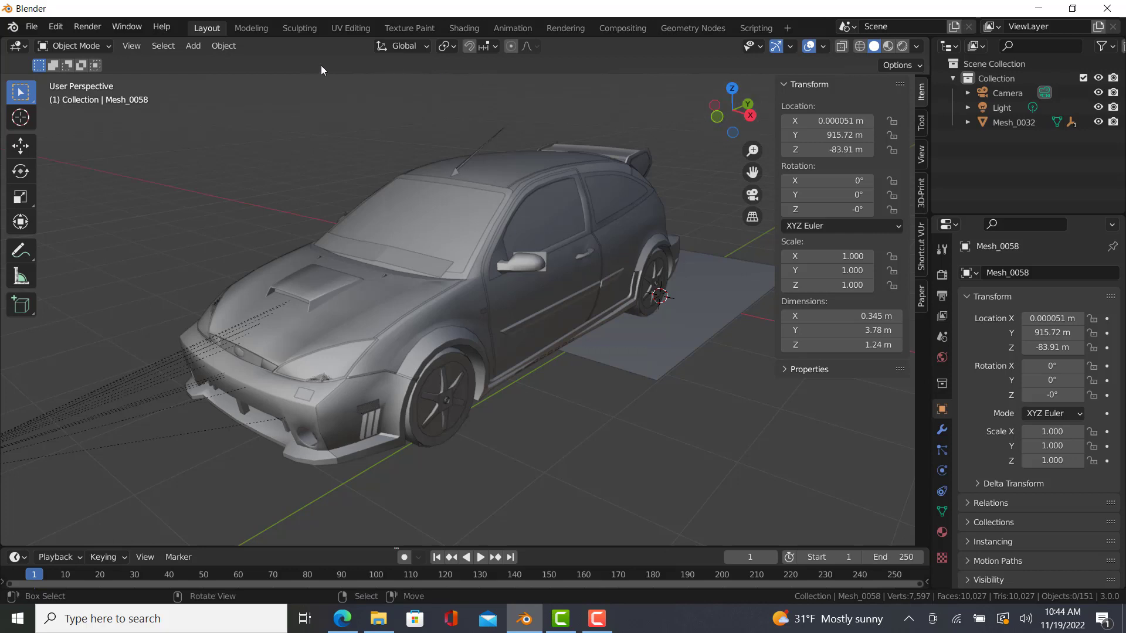
mouse_move(243, 28)
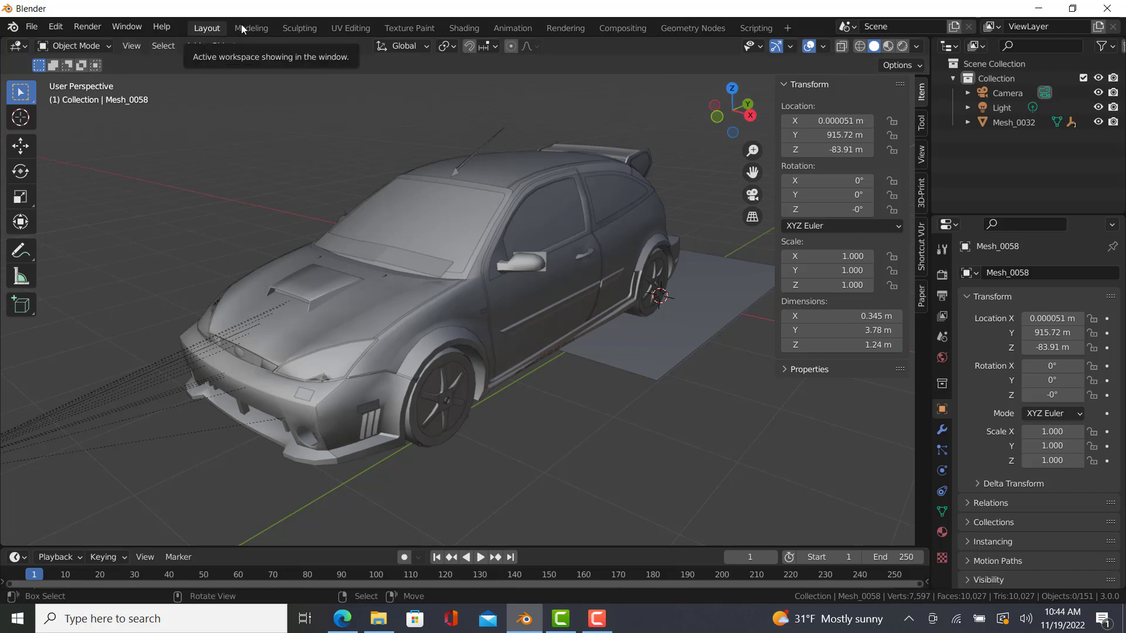
Step: Move through Geometry Nodes to the Shading workspace showing the pink-shaded car
click(692, 28)
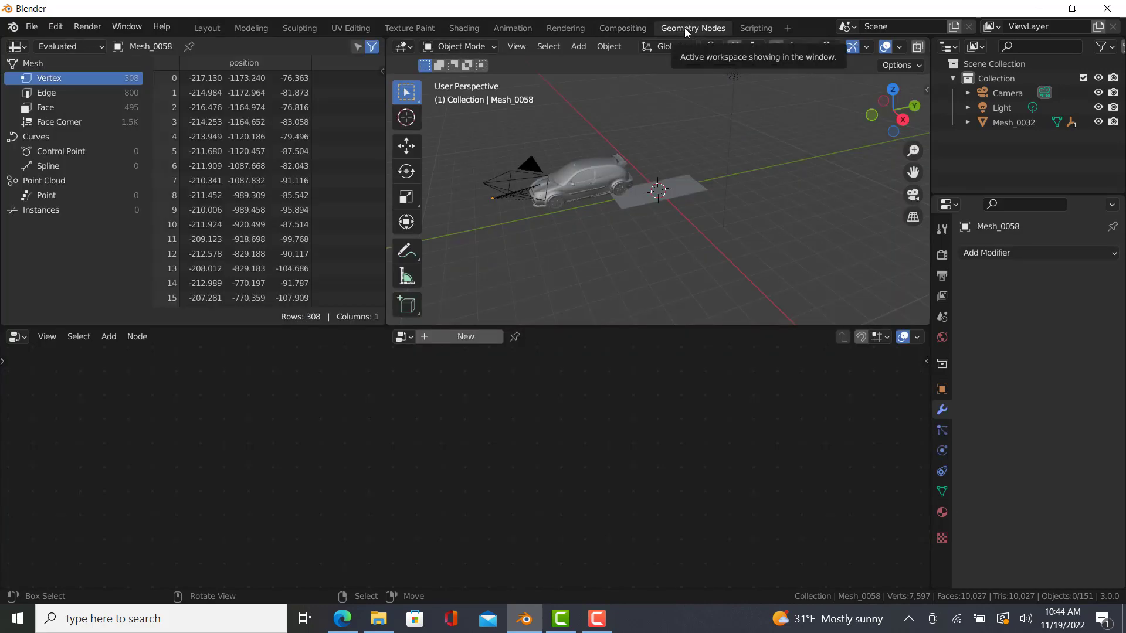
click(463, 28)
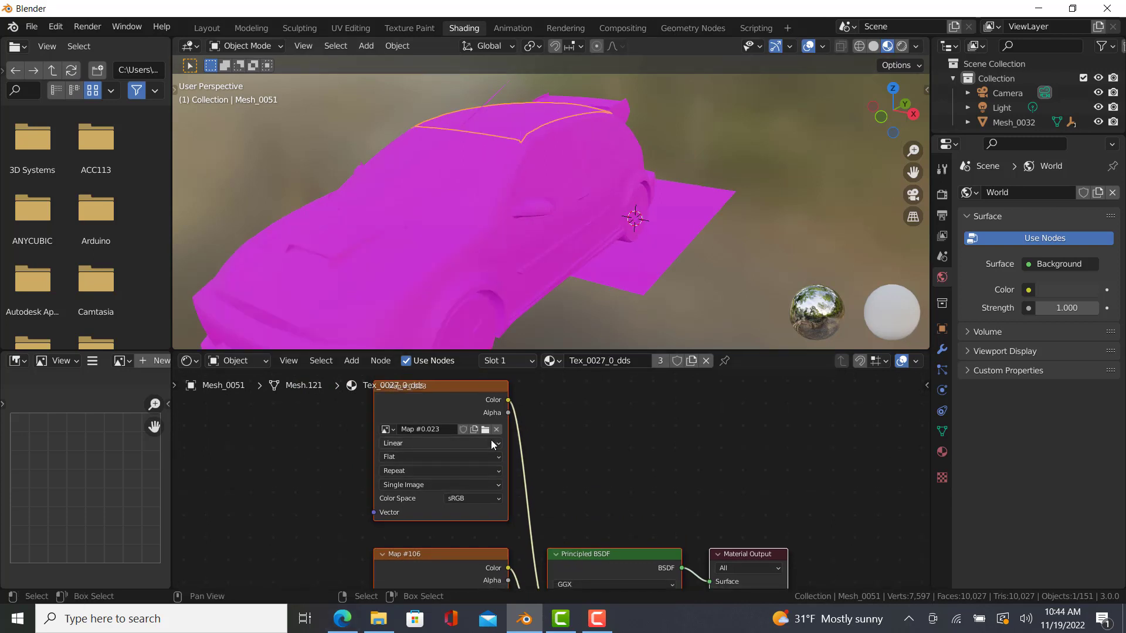
mouse_move(474, 430)
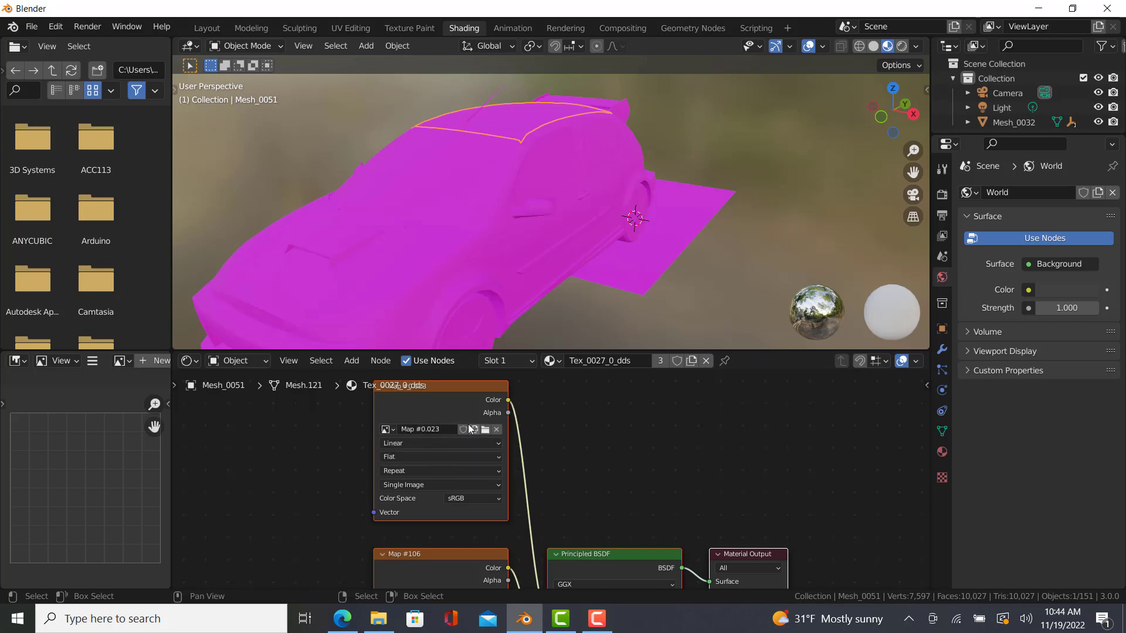
Step: Select the magenta roof trim mesh Mesh_0051 to inspect its Image Texture node
click(386, 428)
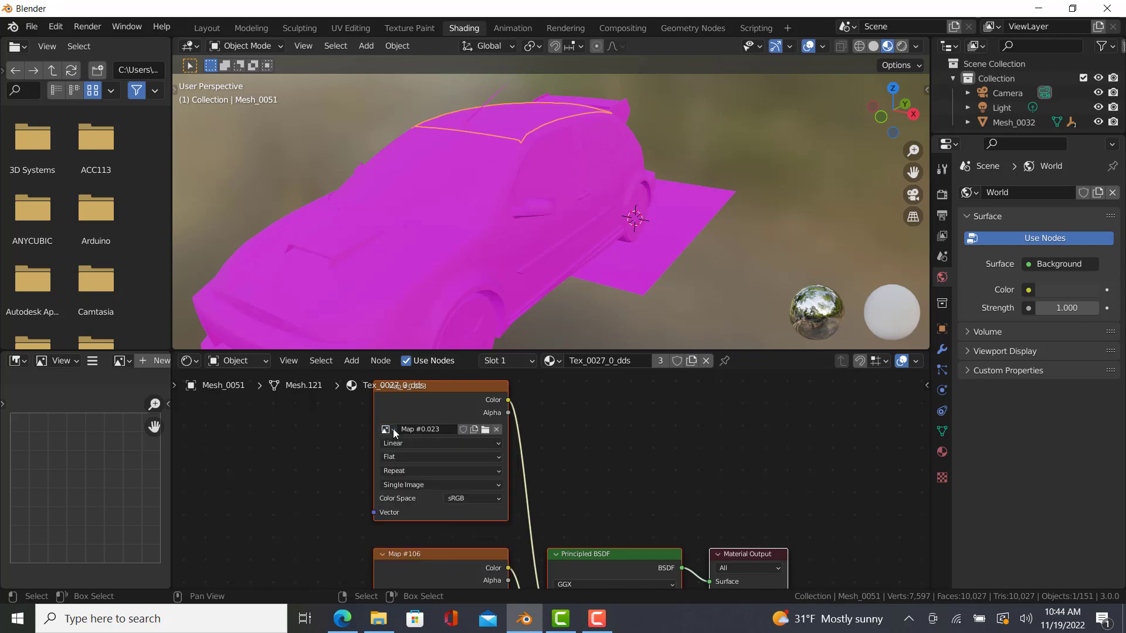
click(386, 430)
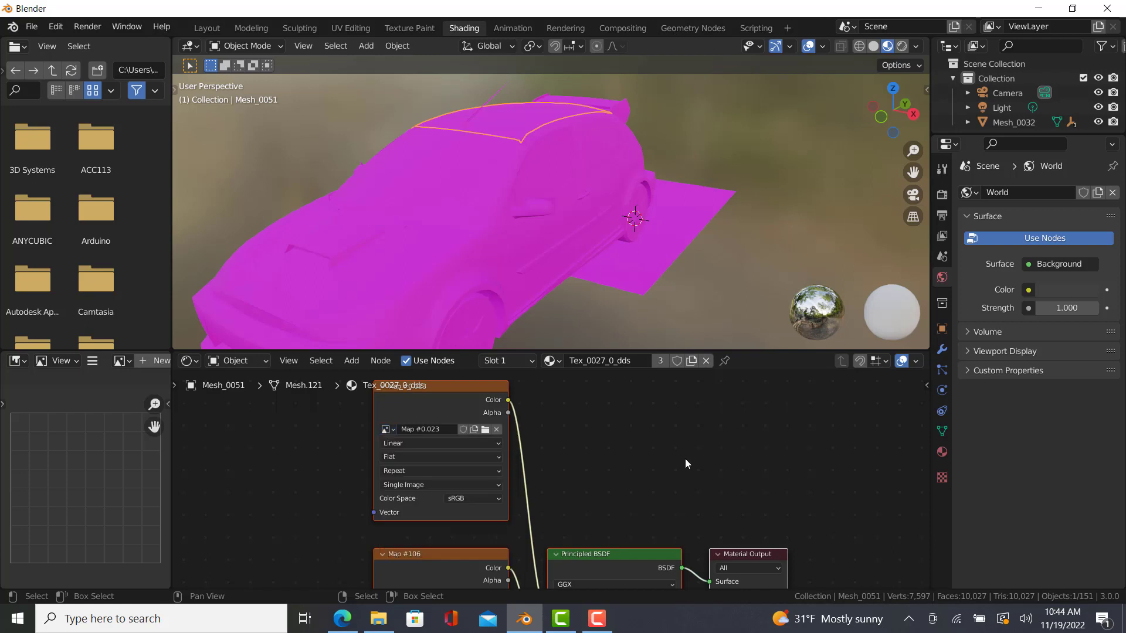
mouse_move(486, 429)
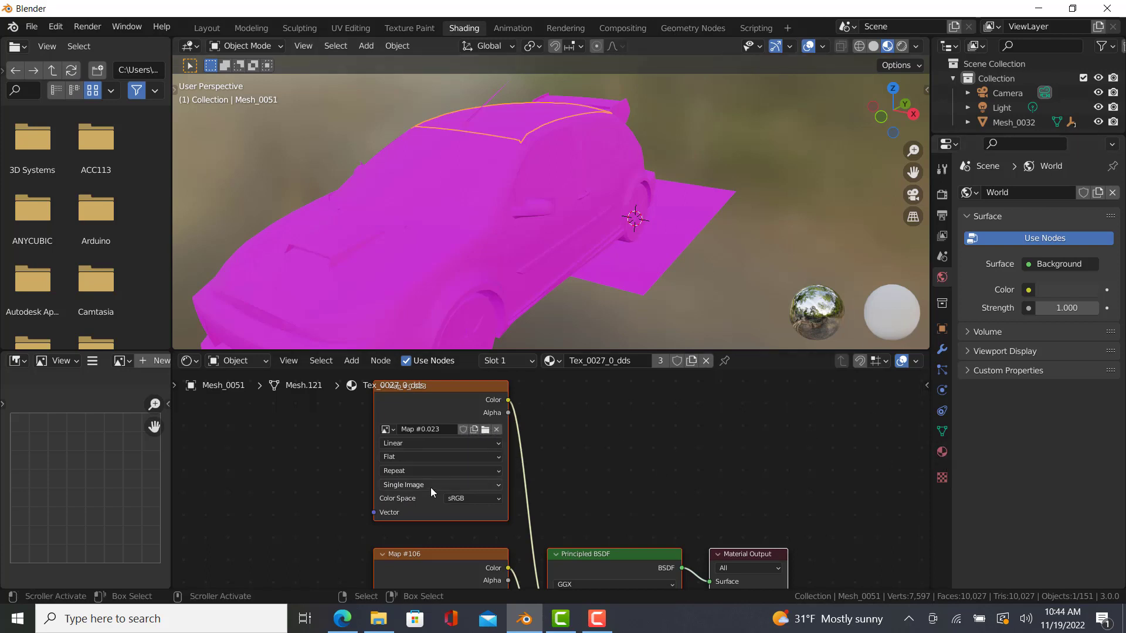
mouse_move(474, 429)
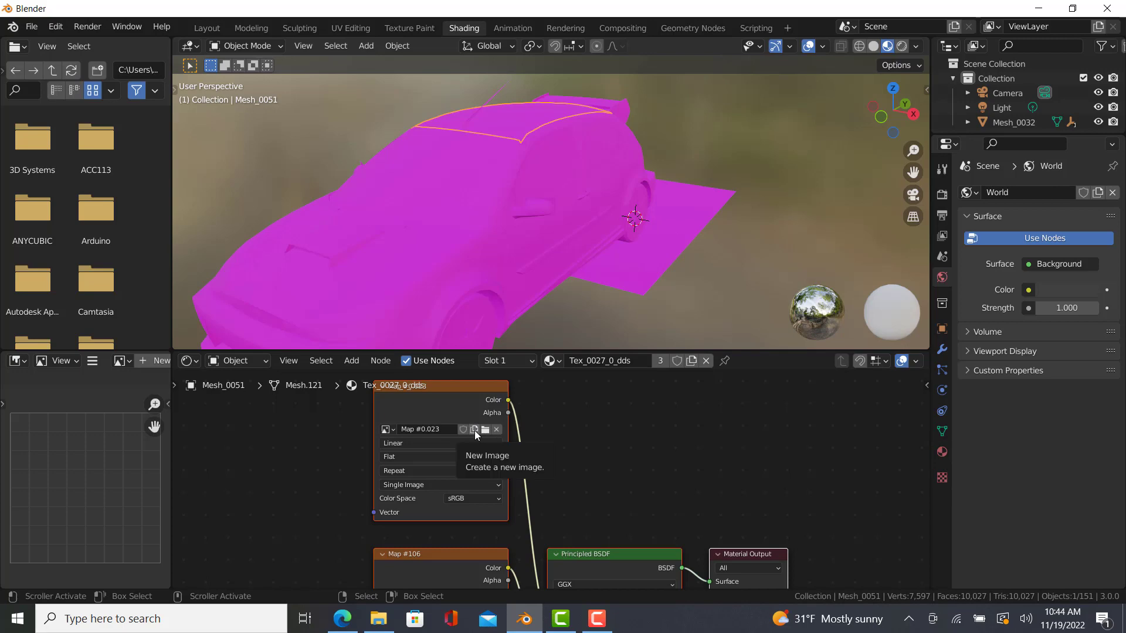
mouse_move(486, 429)
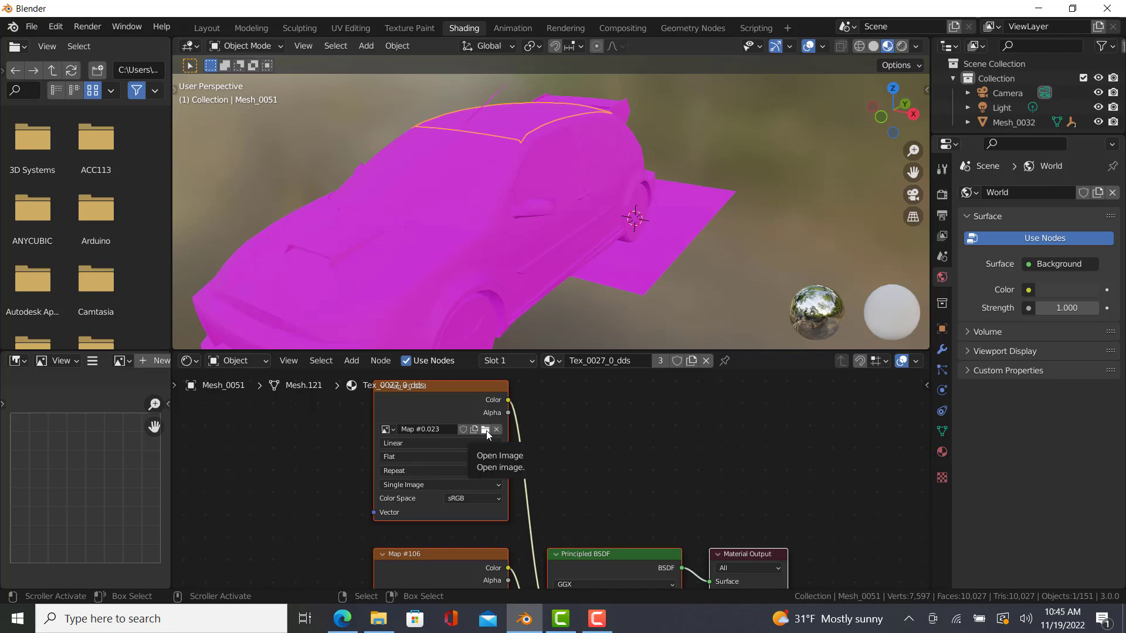
Step: Load Tex_0027_0.dds and Tex_0026_0.dds from the Saleen Focus folder into the texture node
click(486, 429)
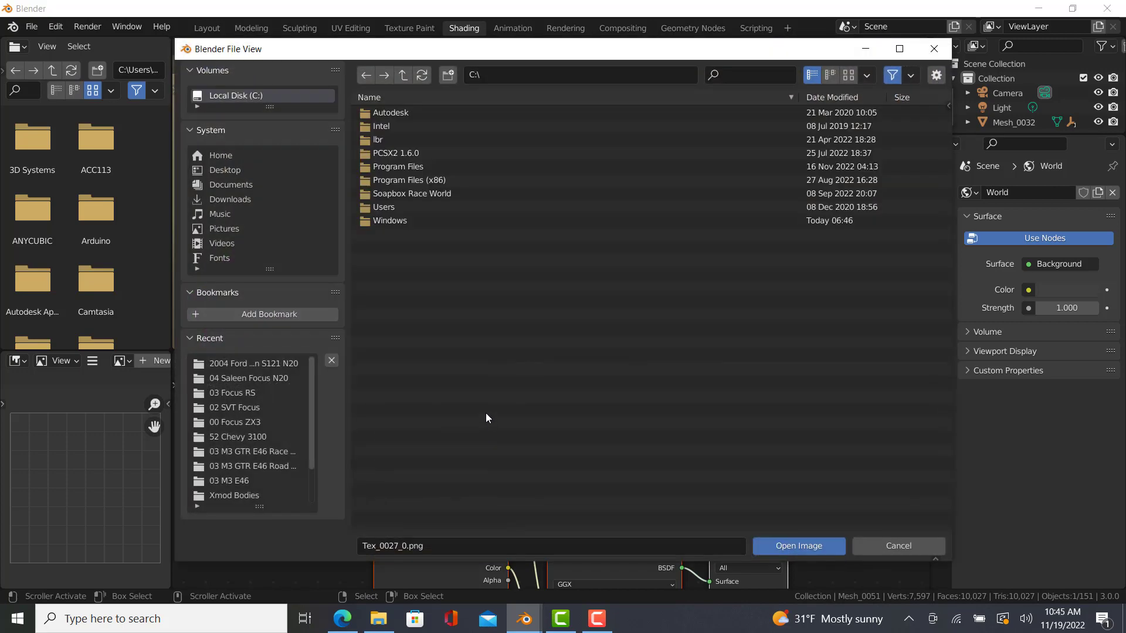
mouse_move(262, 237)
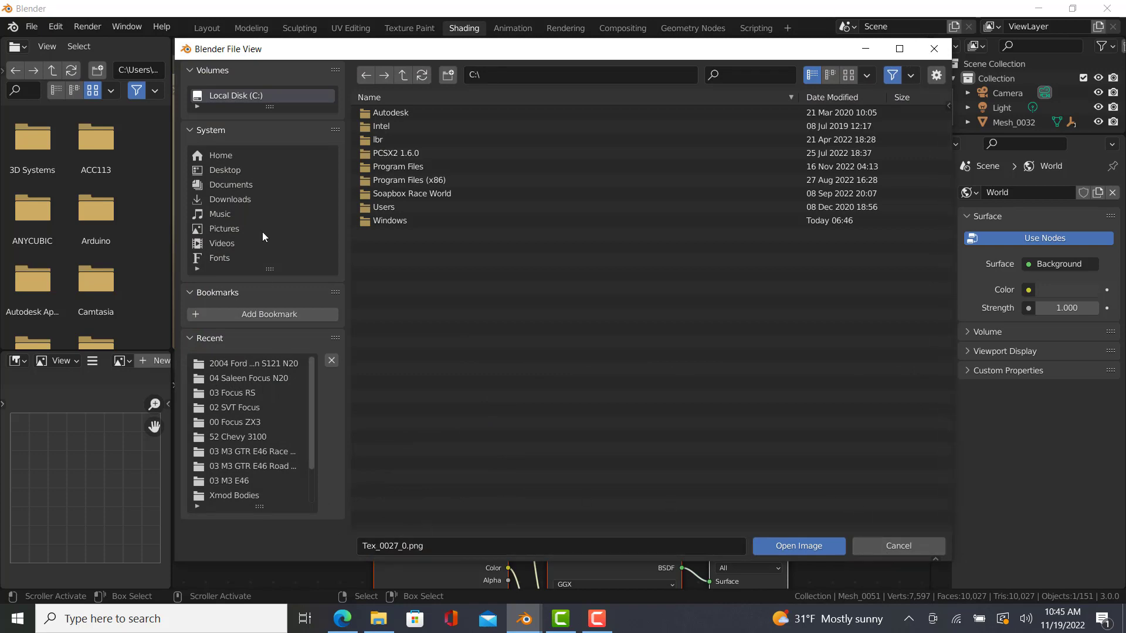
click(231, 199)
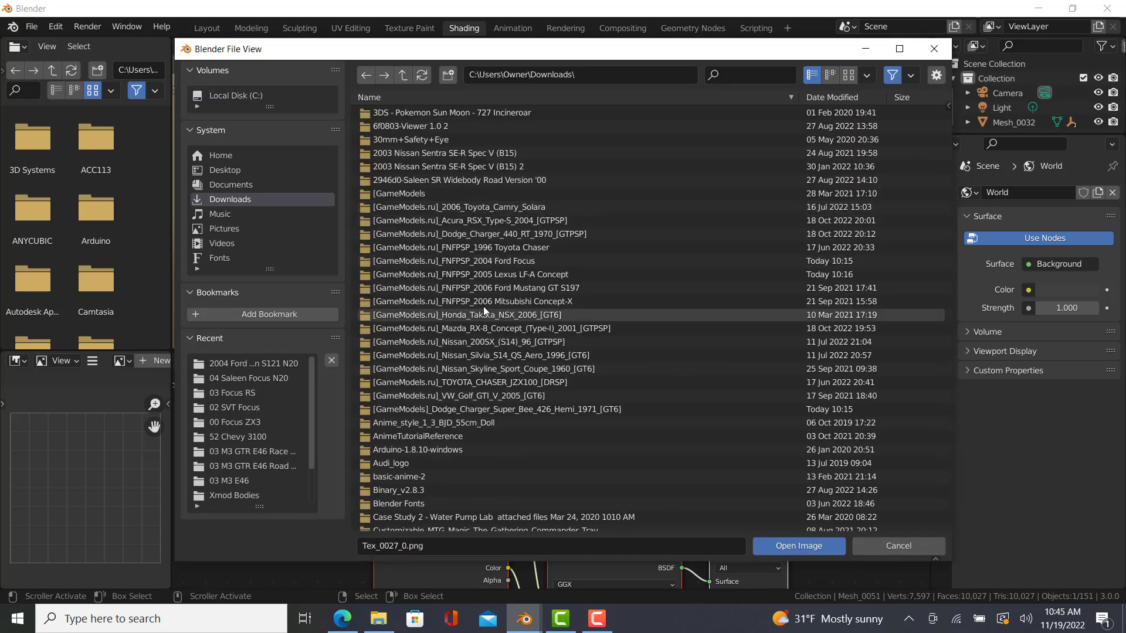
double_click(455, 260)
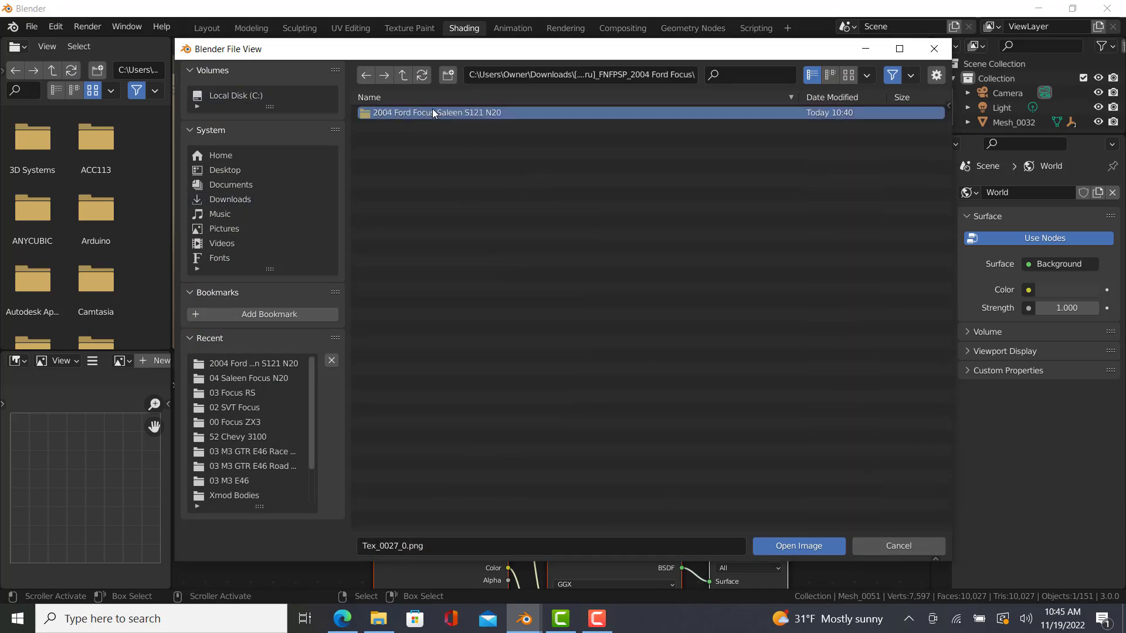
double_click(438, 112)
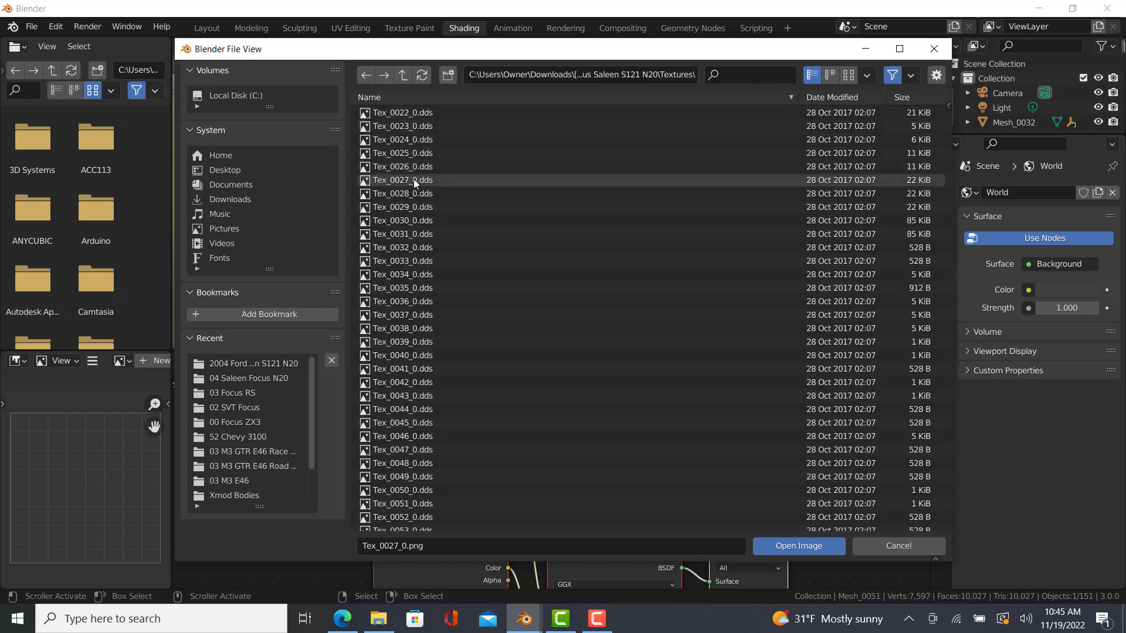
click(797, 546)
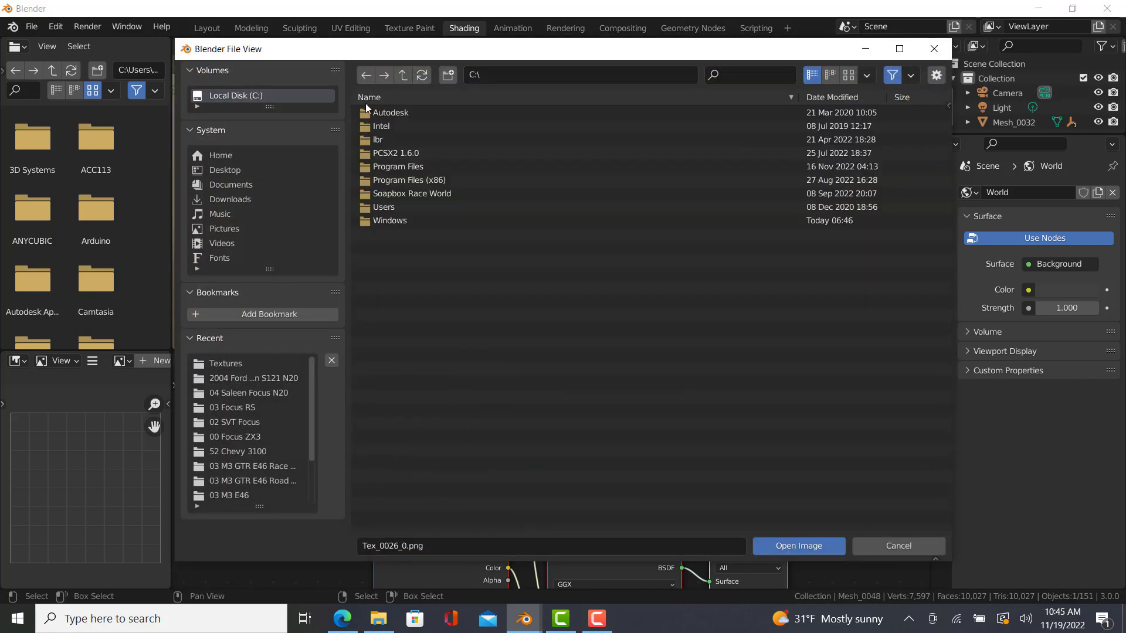
click(230, 198)
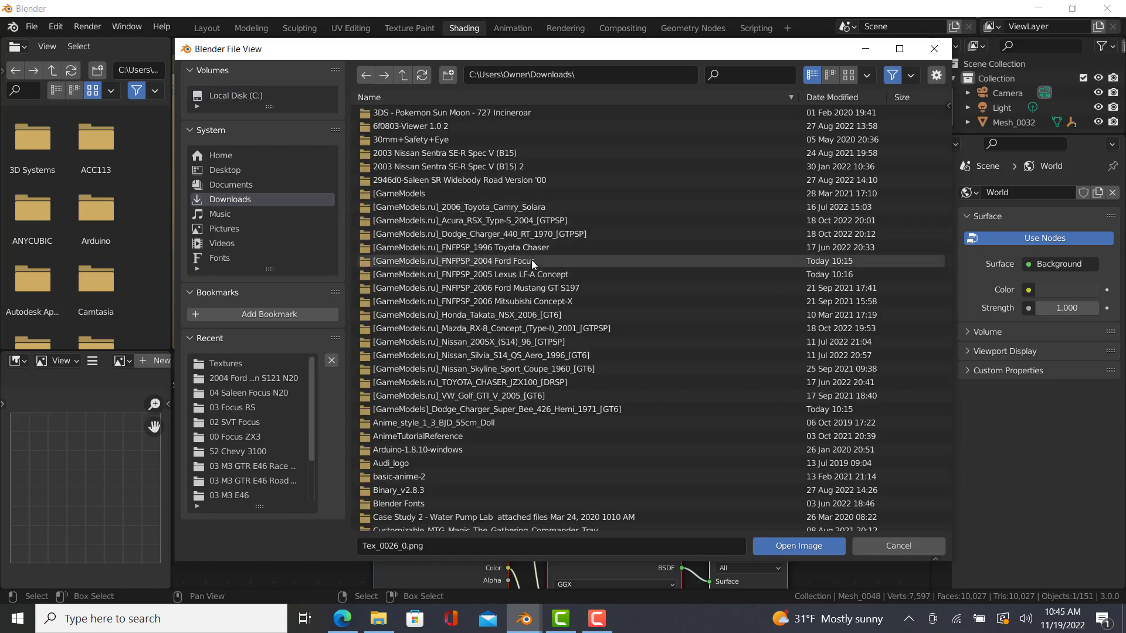
double_click(454, 260)
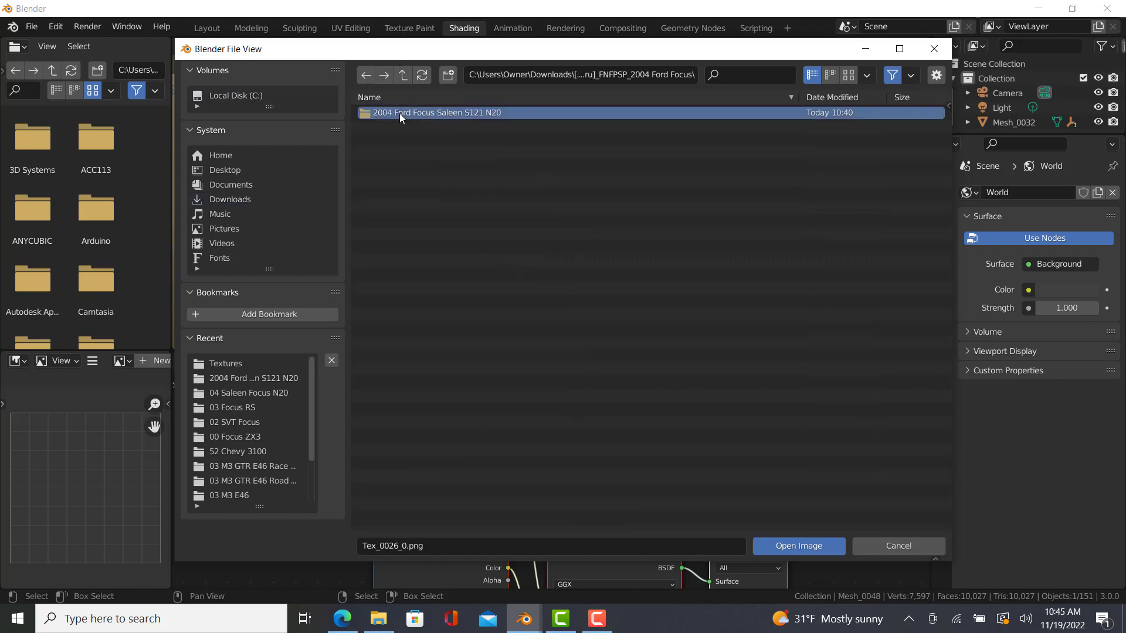
double_click(436, 112)
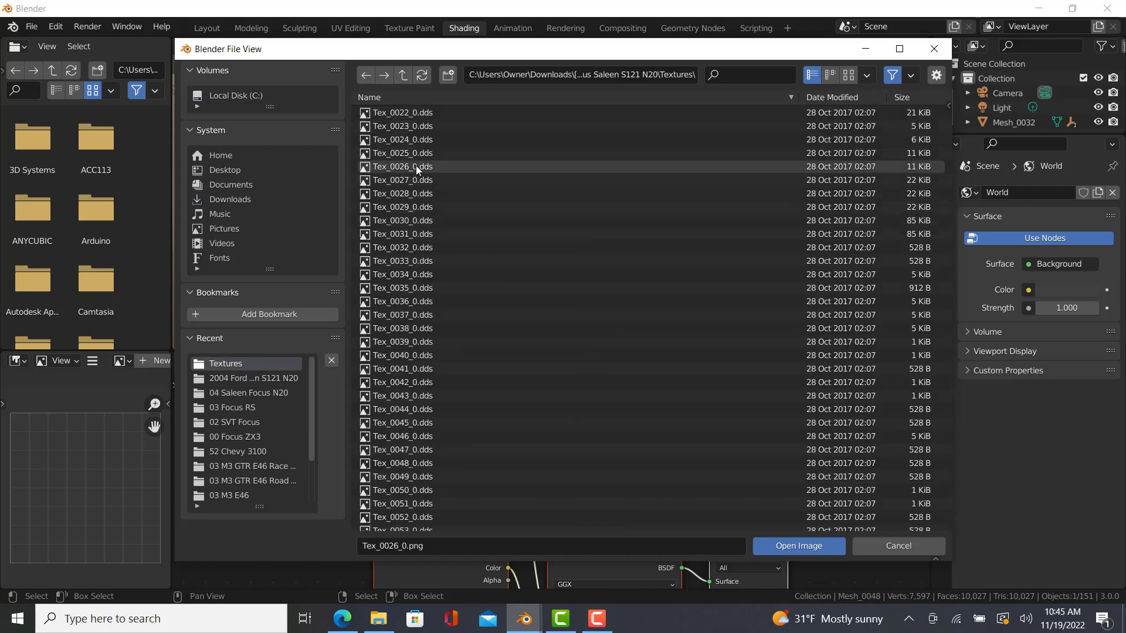
click(797, 546)
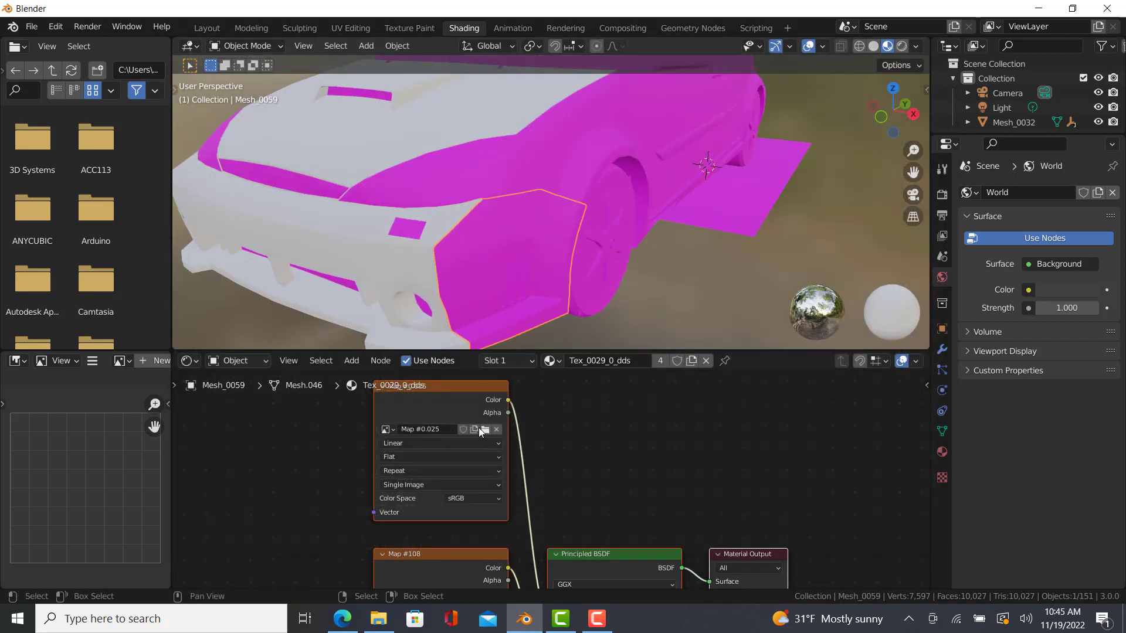
Step: Load Tex_0029_0.dds and Tex_0031_0.dds from the Saleen model's Textures folder
click(485, 430)
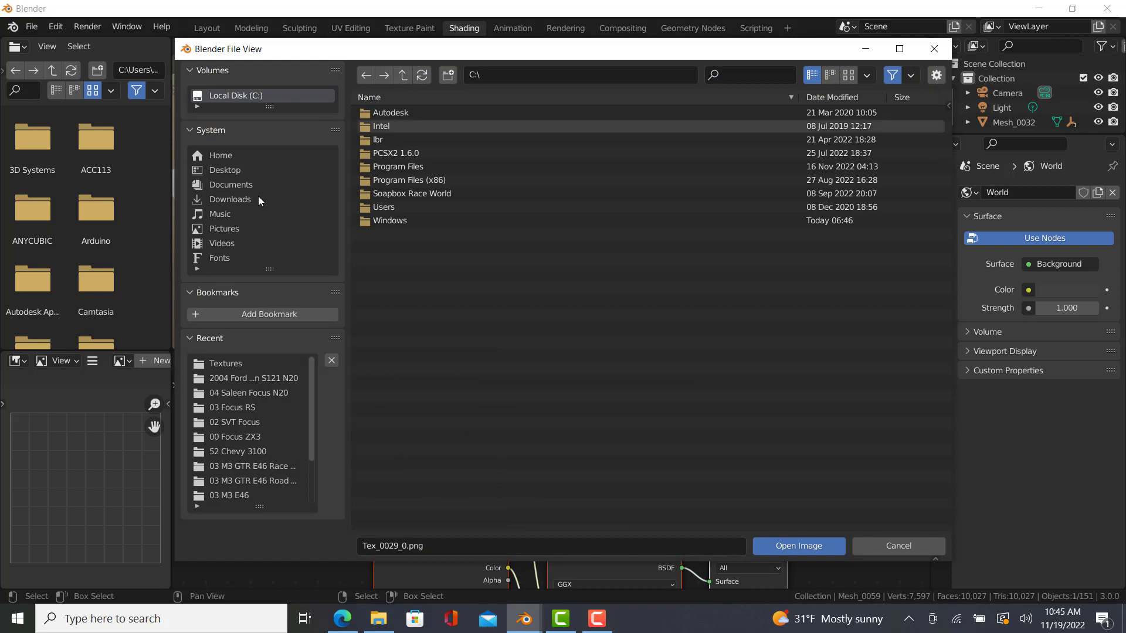
click(231, 199)
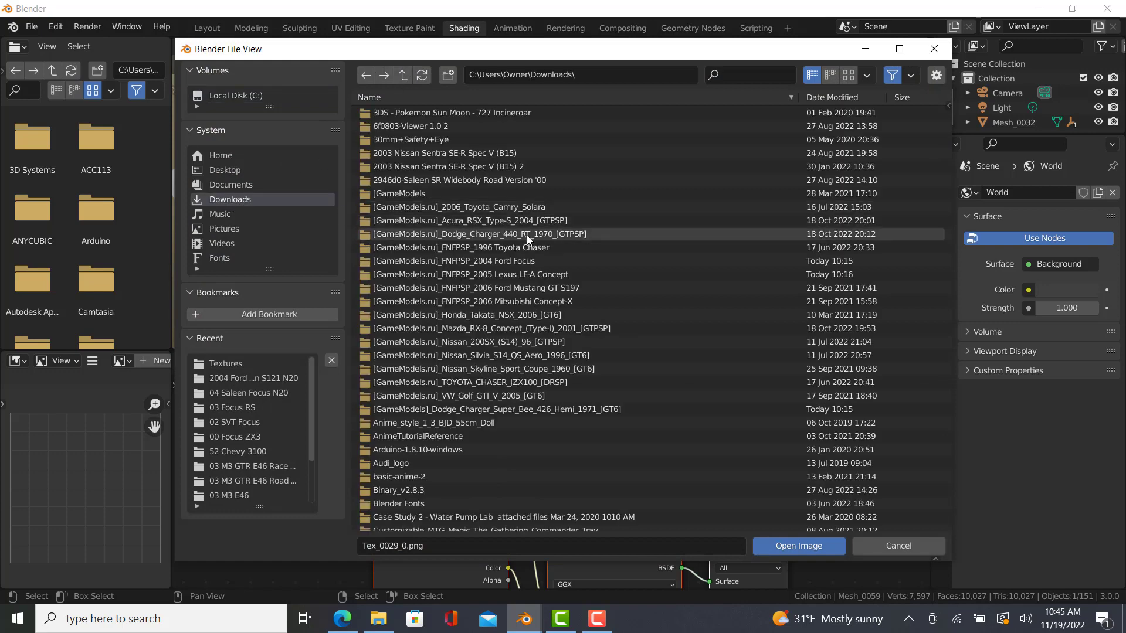
double_click(456, 261)
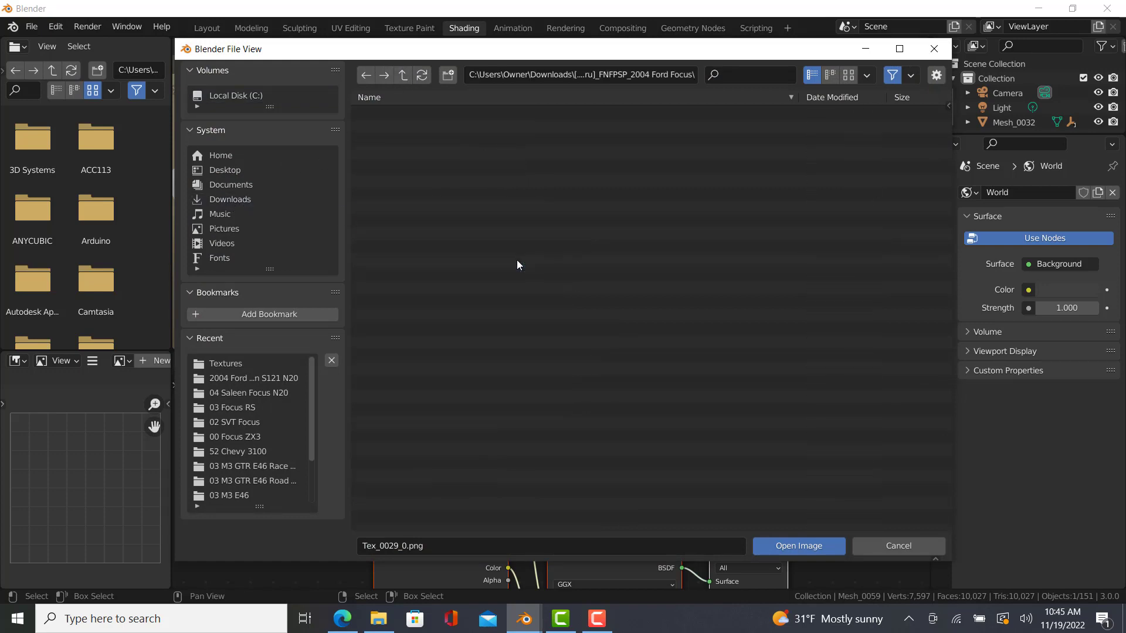
double_click(253, 378)
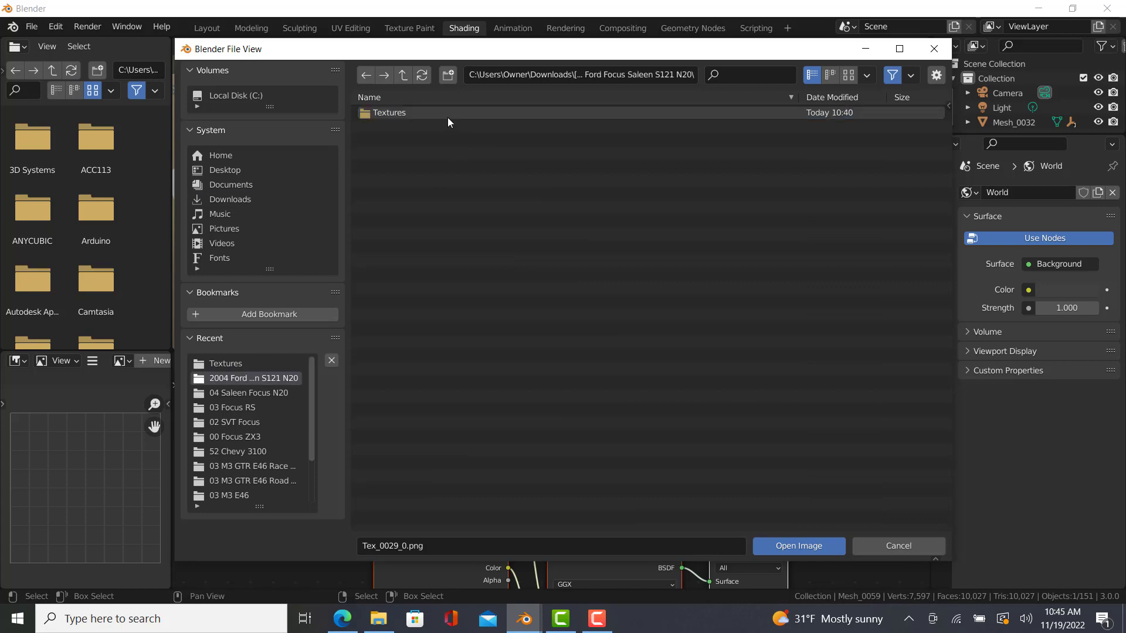
double_click(389, 113)
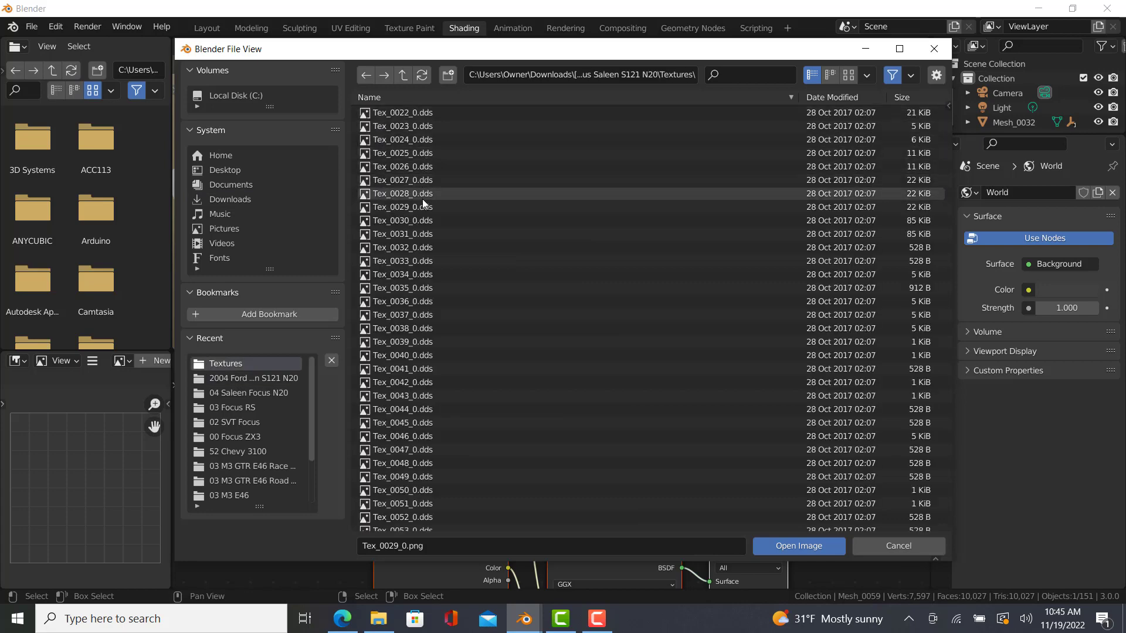
click(797, 546)
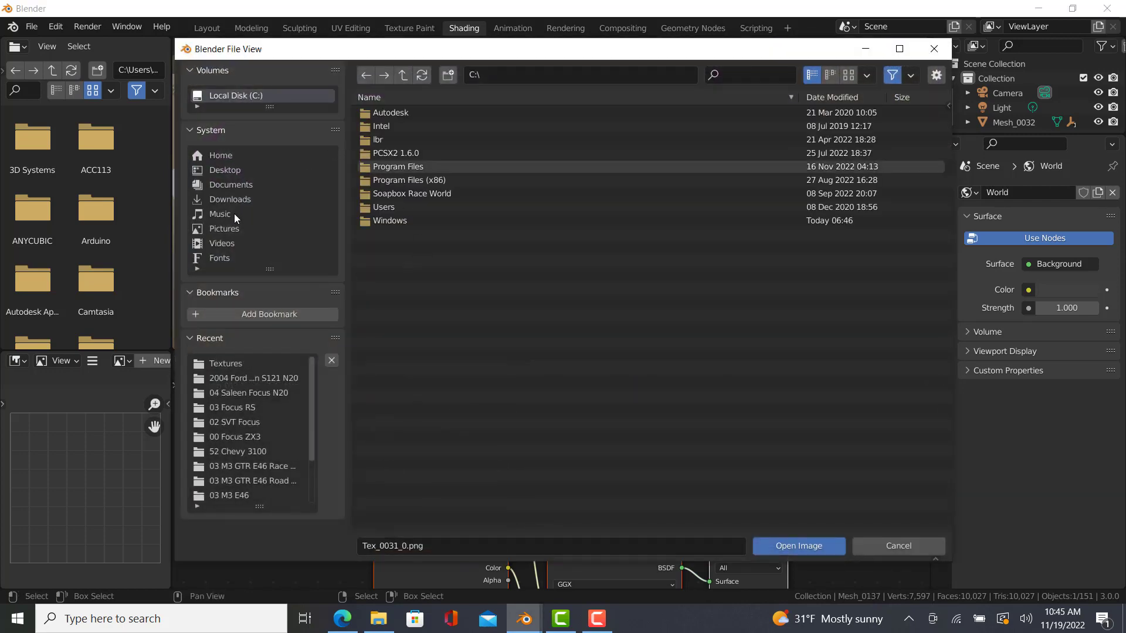
click(229, 198)
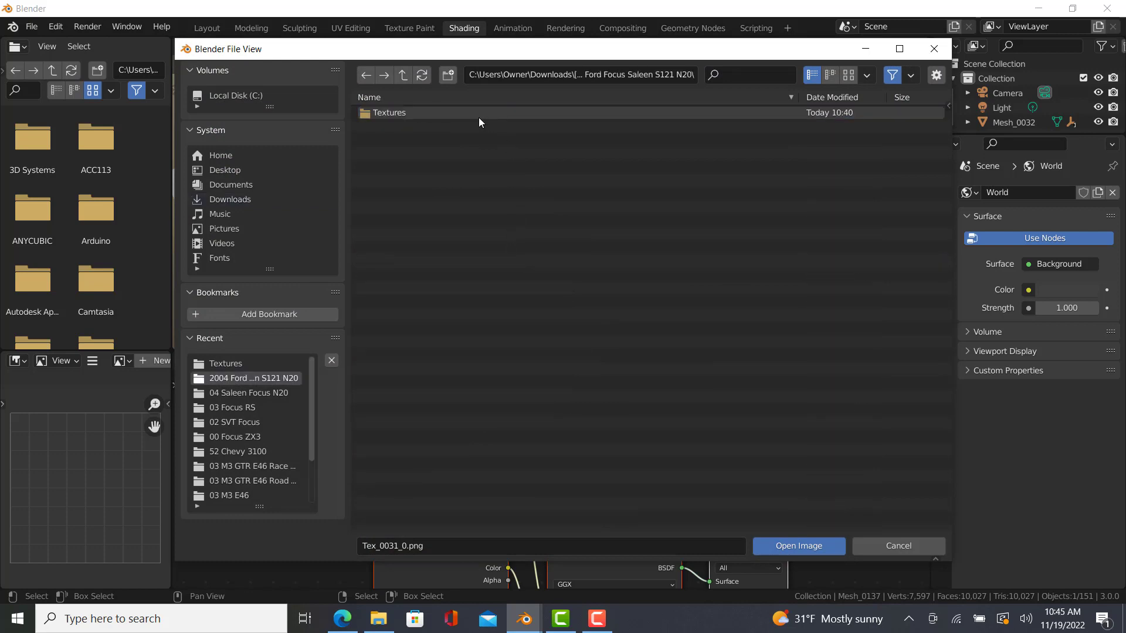
double_click(389, 112)
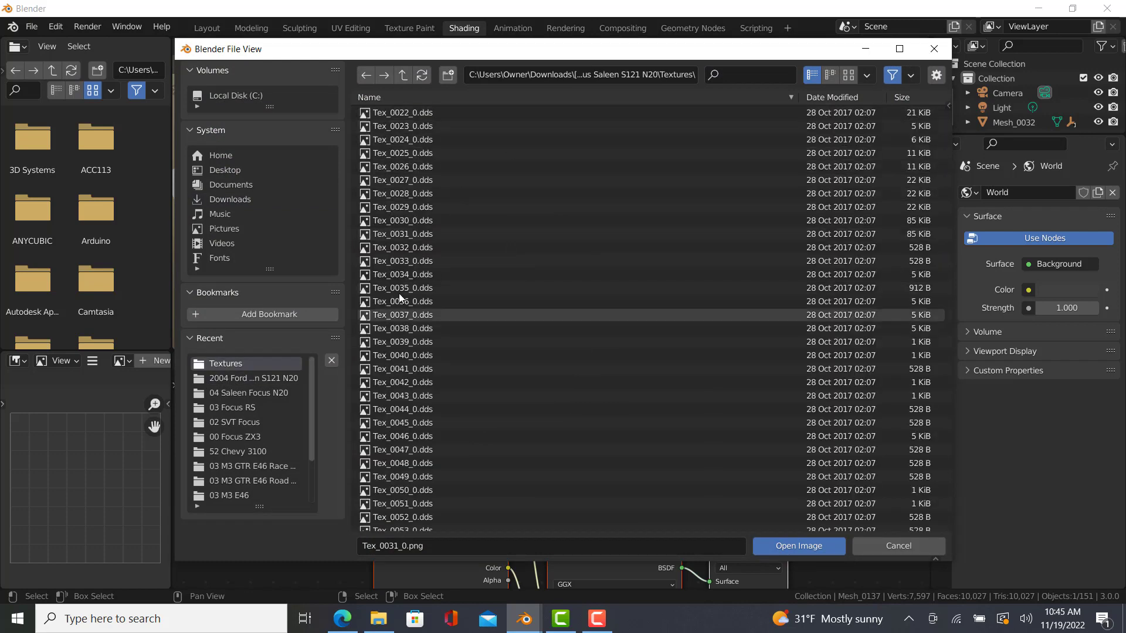
click(797, 546)
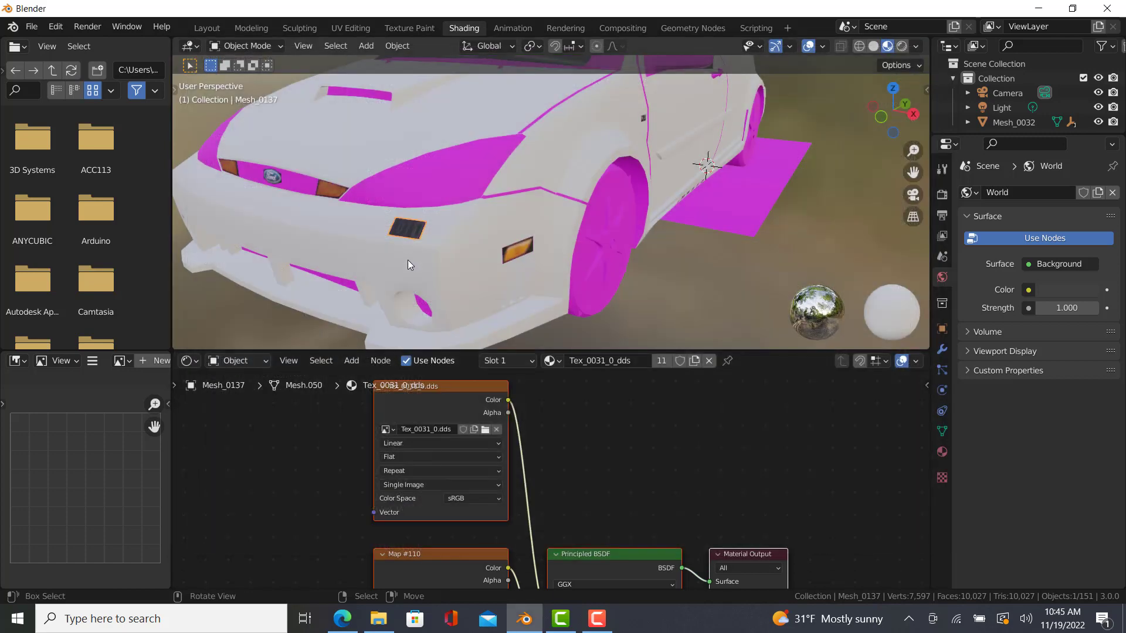
mouse_move(438, 285)
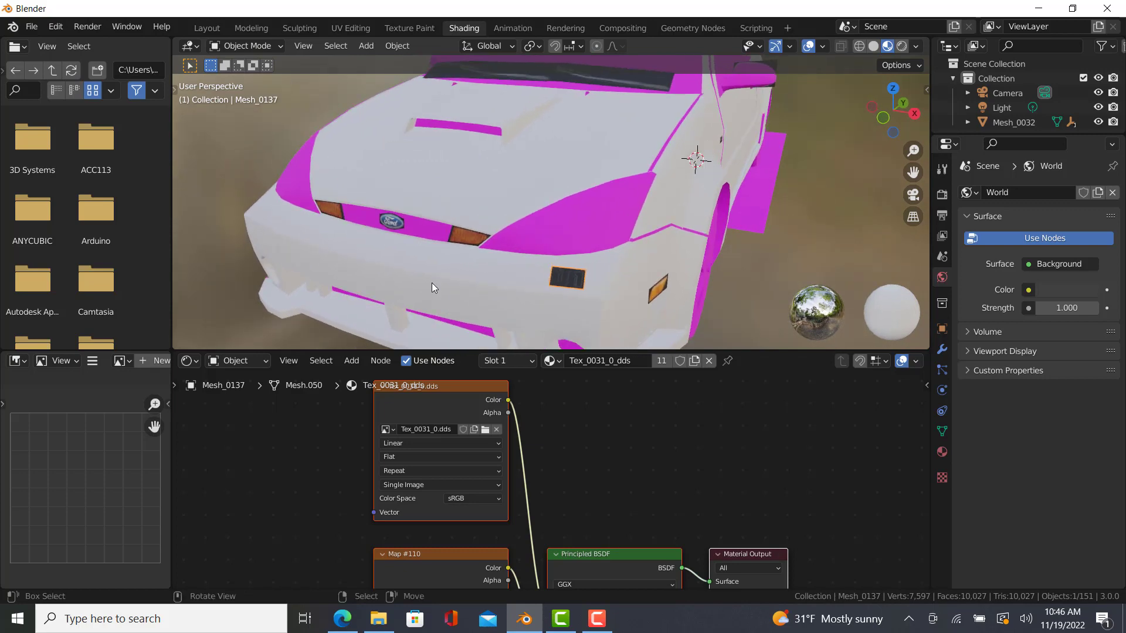
Step: Select the next magenta car part to give it its texture
click(250, 28)
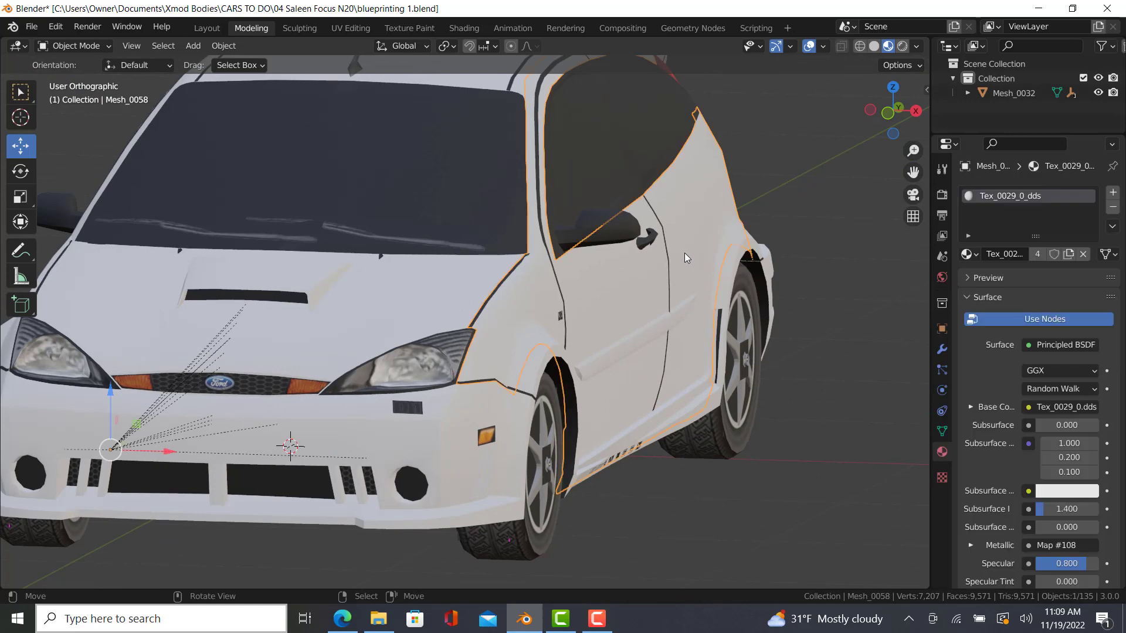
Step: Lower the material roughness on the front bumper and rear quarter panel
scroll(down, 3)
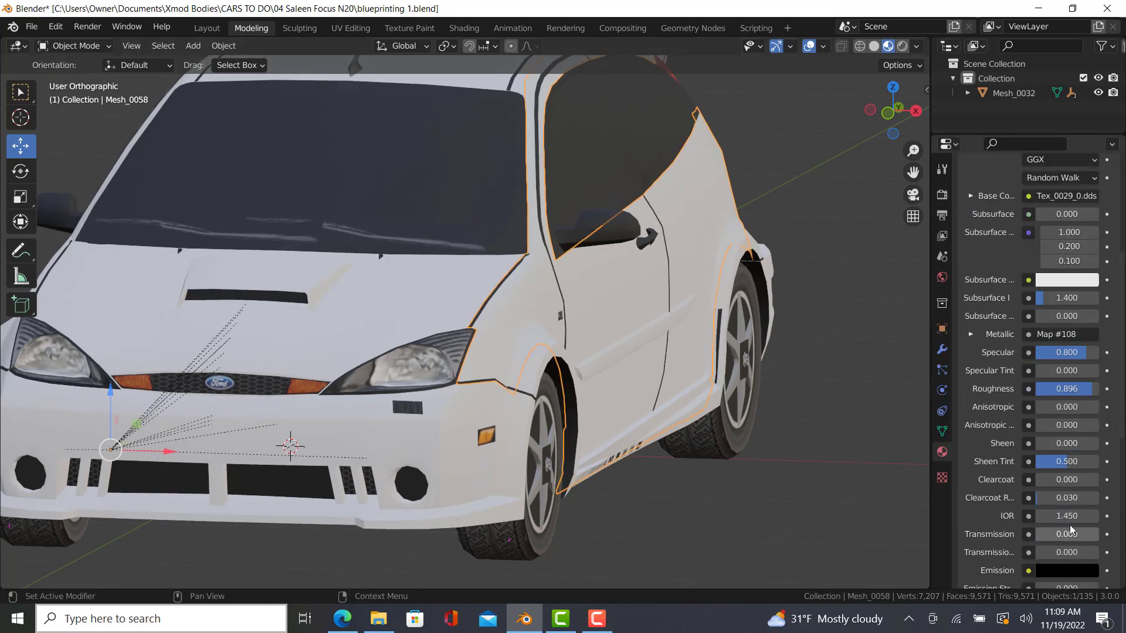
double_click(1064, 388)
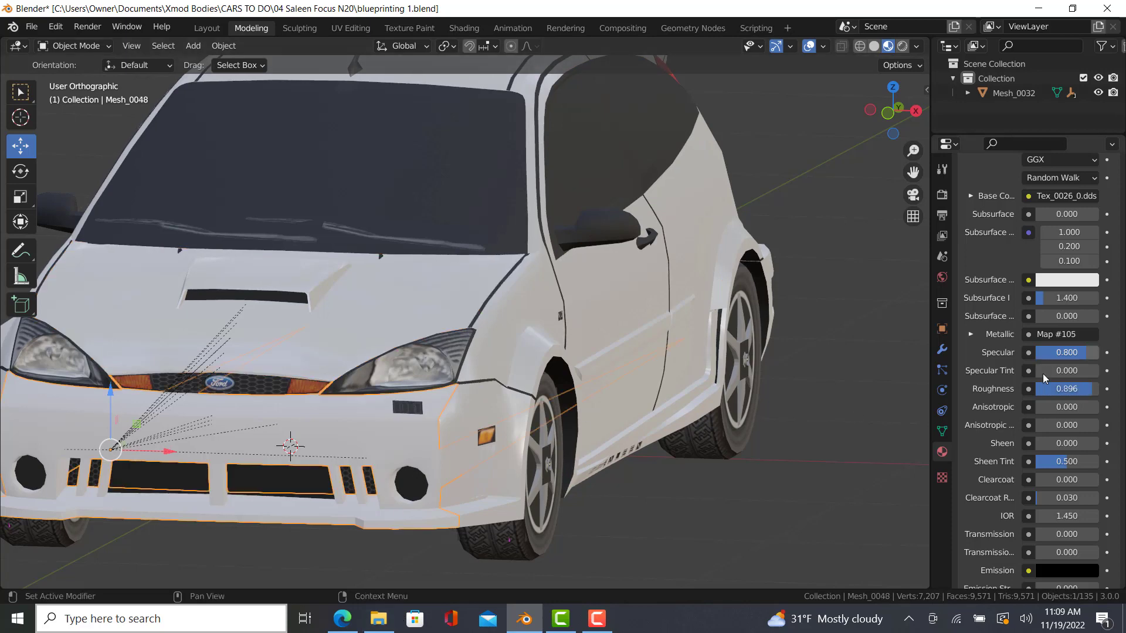
click(1066, 388)
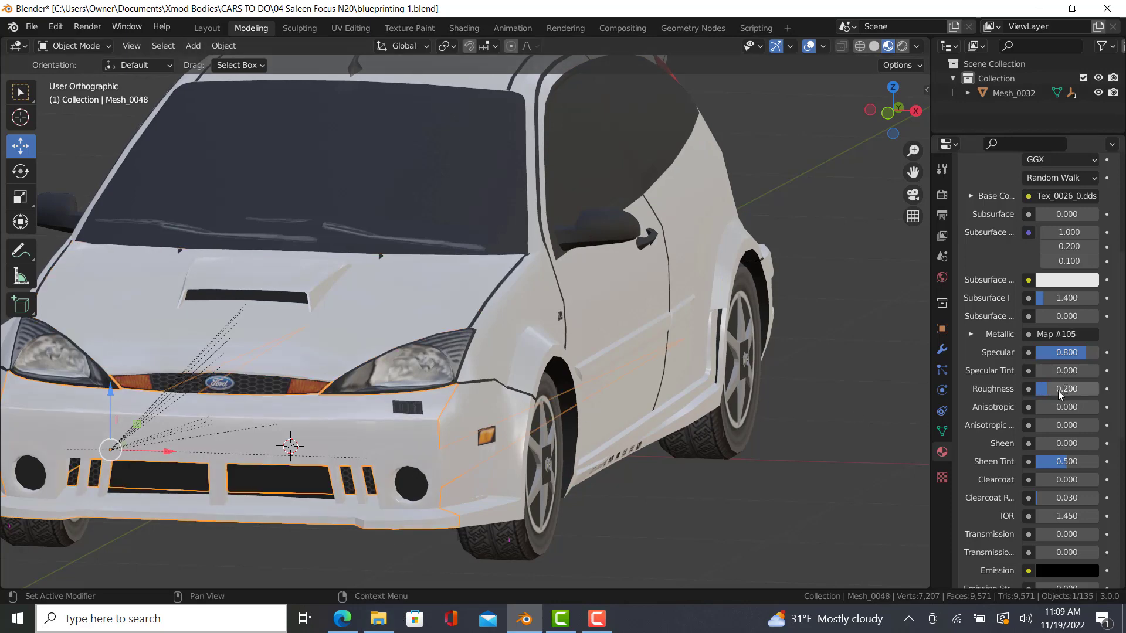
click(473, 445)
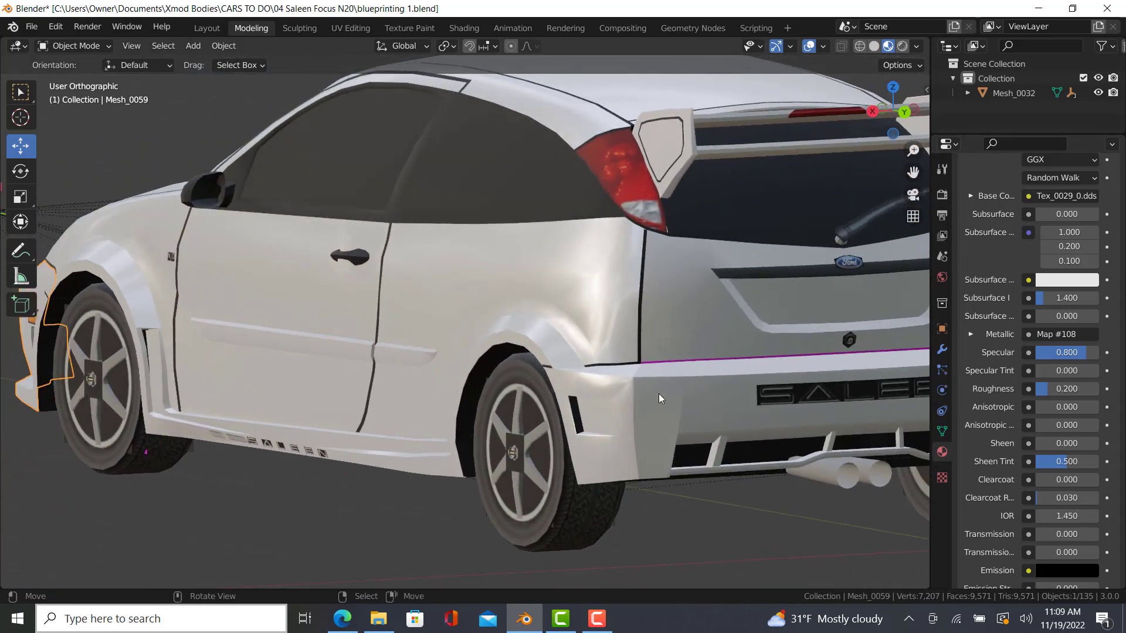
click(659, 399)
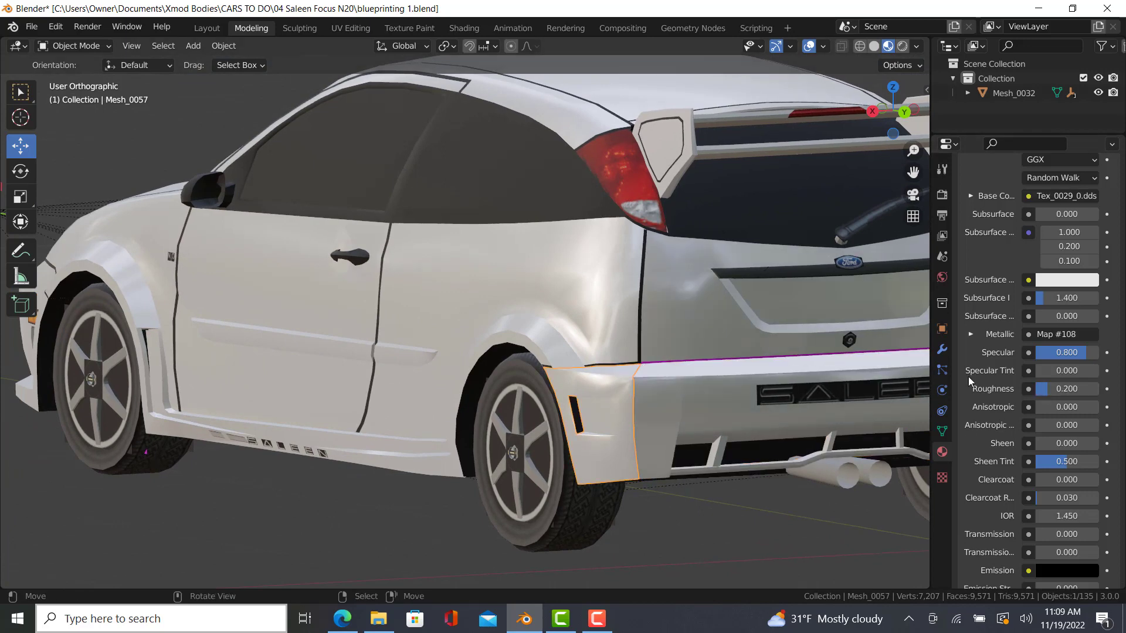
mouse_move(690, 173)
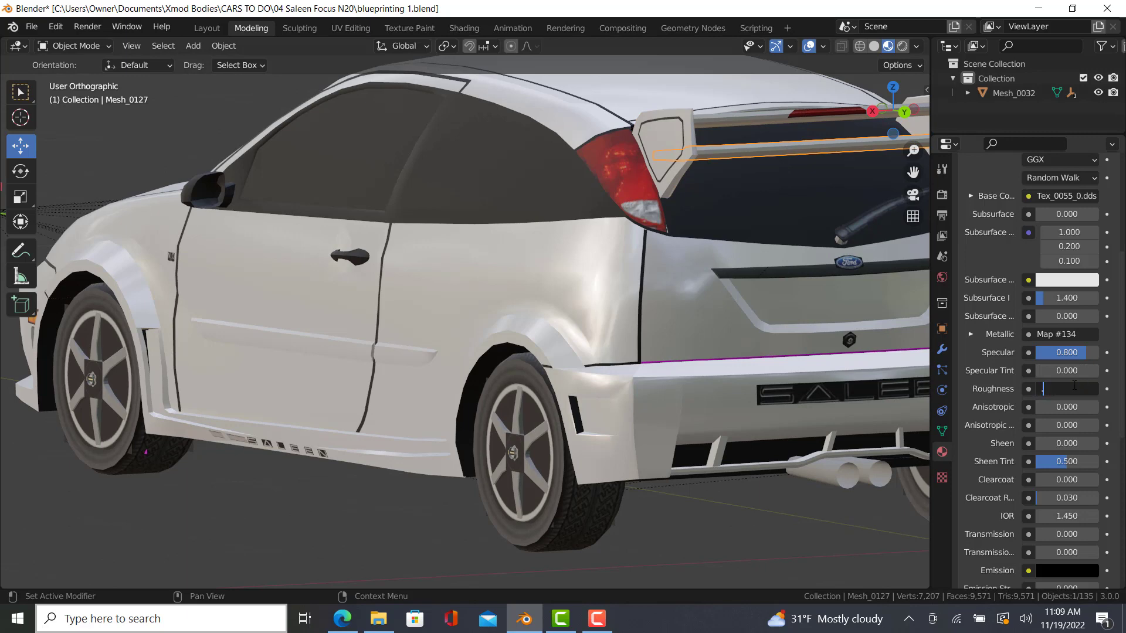
Step: Adjust spoiler and window trim roughness, then set the exhaust roughness to 0.2
click(553, 208)
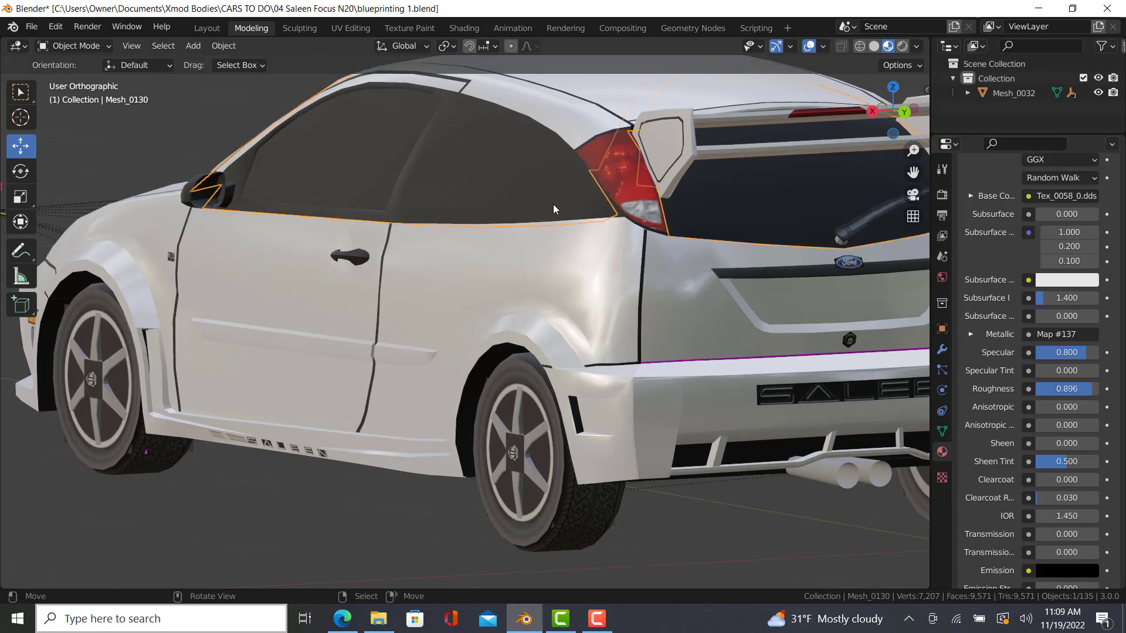
double_click(1065, 389)
text(0.200)
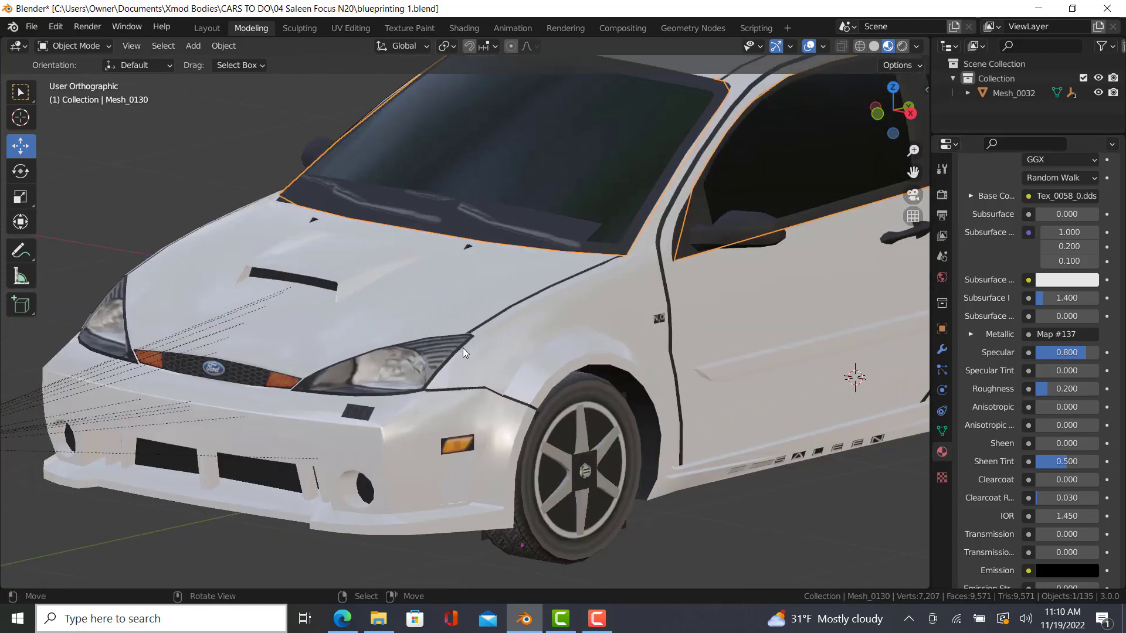
click(115, 337)
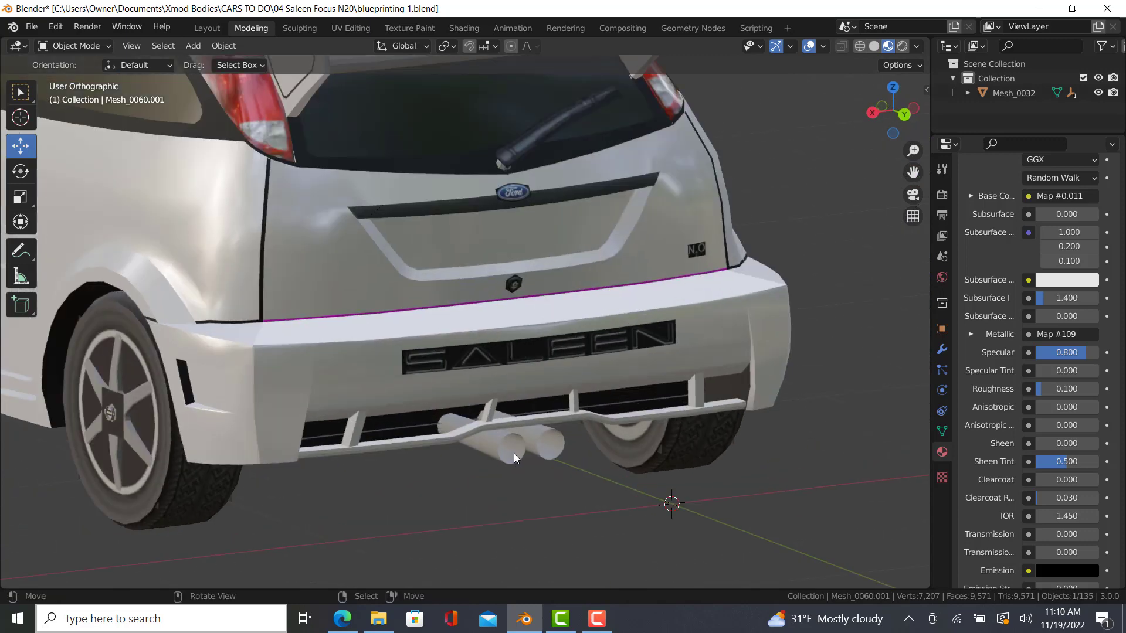
click(473, 442)
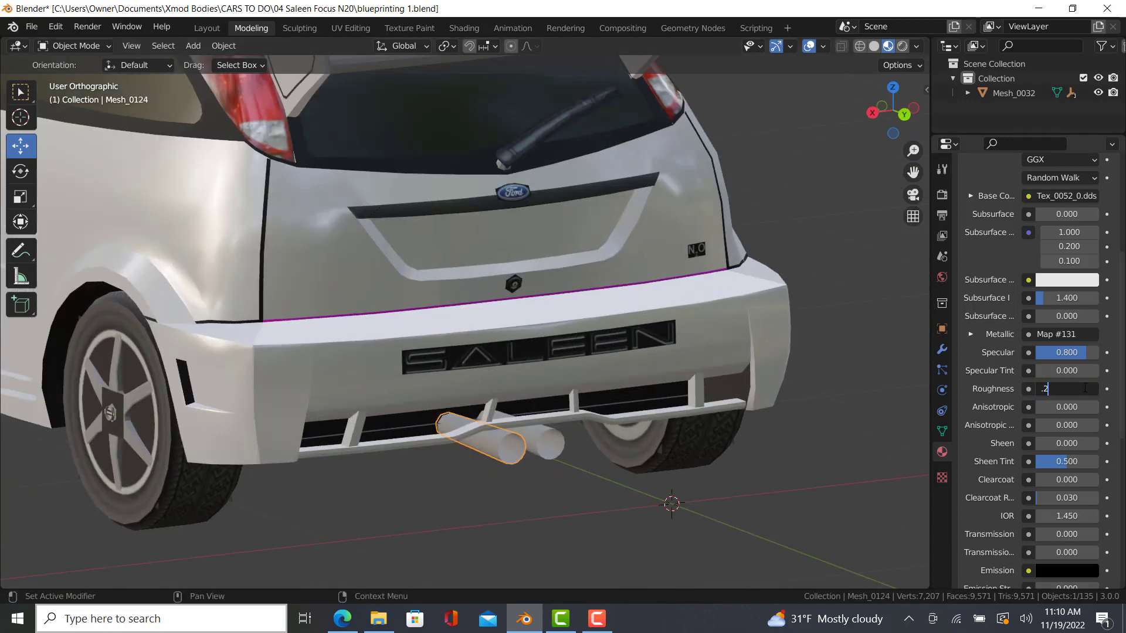
text(0.2)
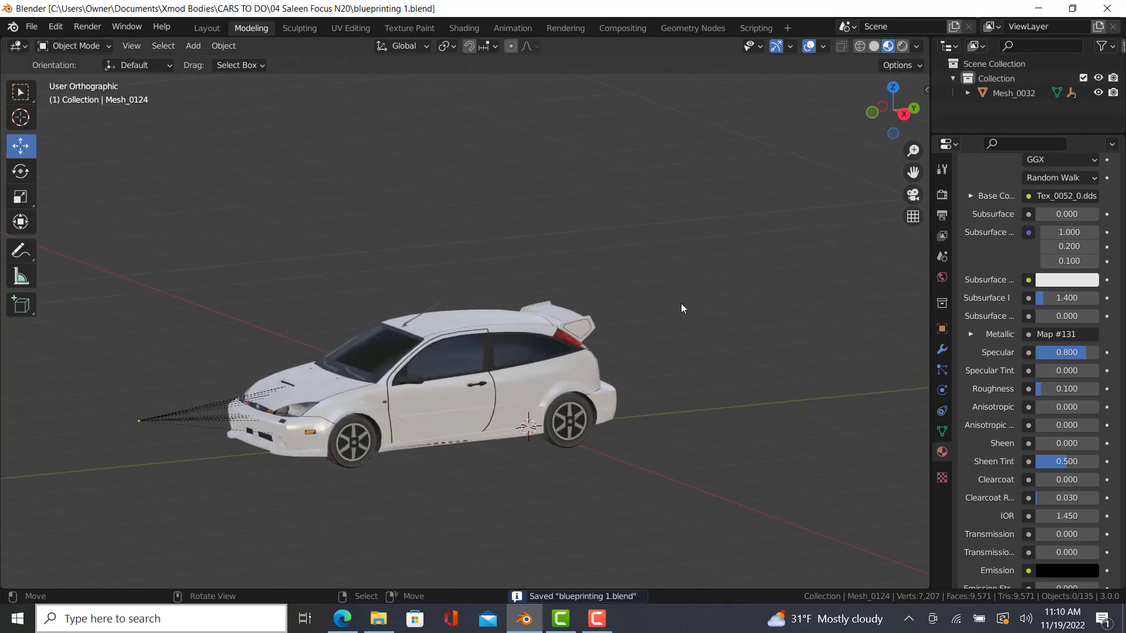
Step: Select the whole textured car model for duplication
click(395, 431)
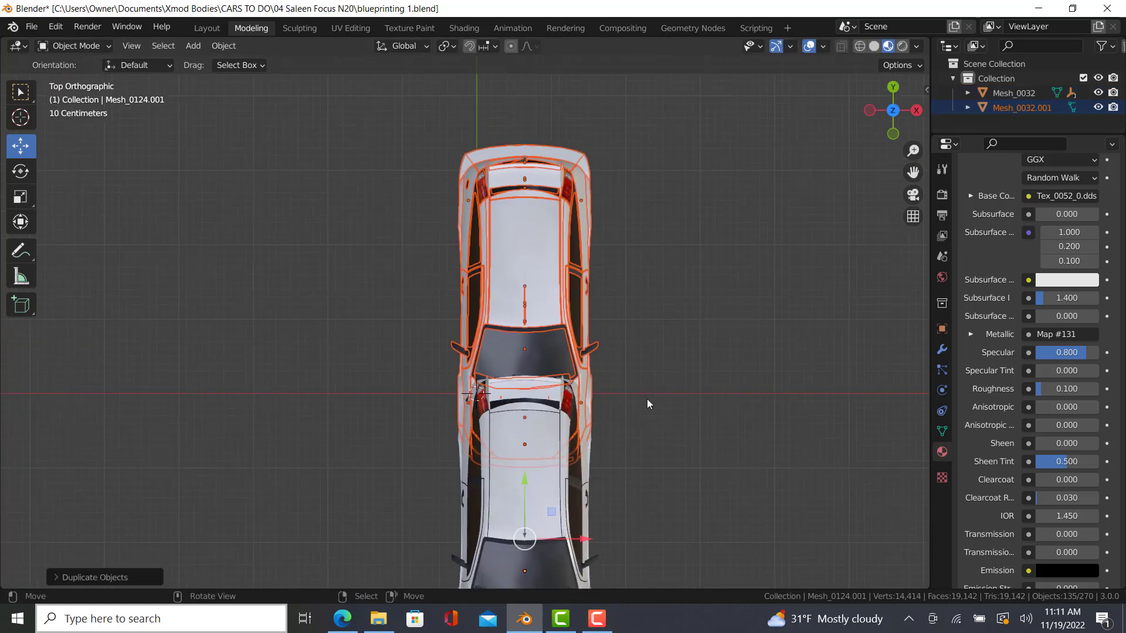
Step: Rotate the duplicated car to -90 degrees, correcting an initial -84.7 entry
key(r)
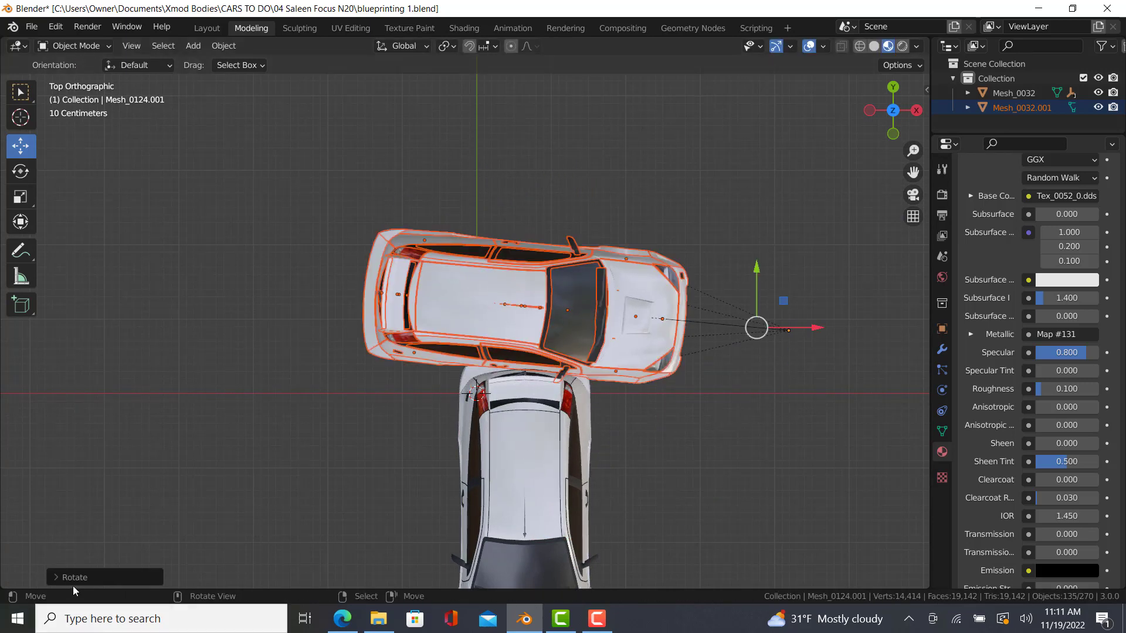
click(73, 576)
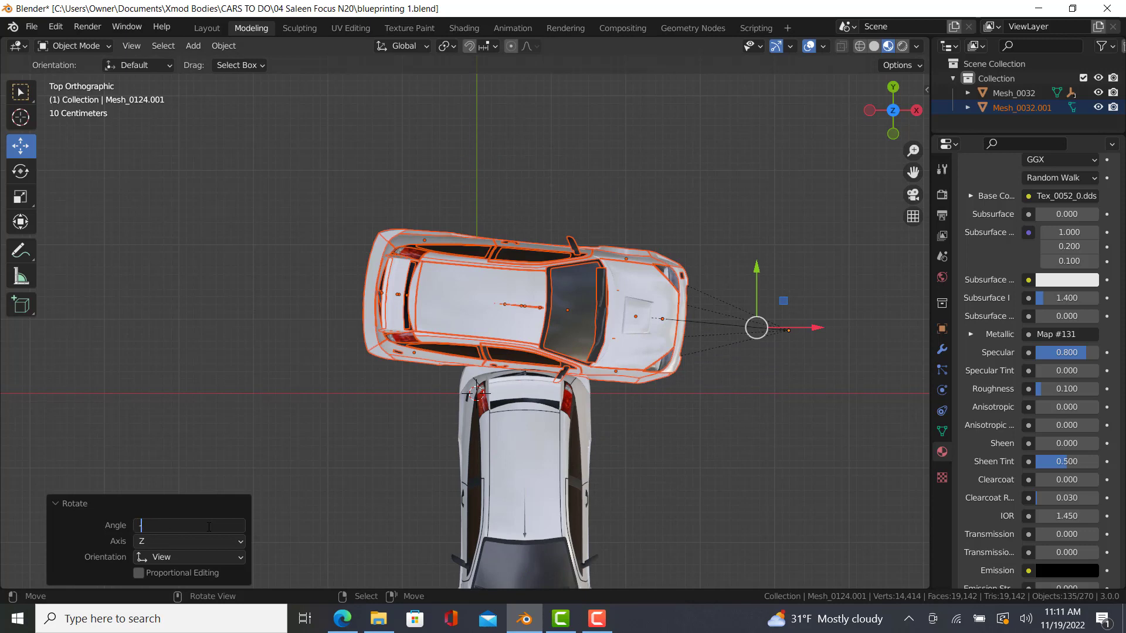
text(-84.7°)
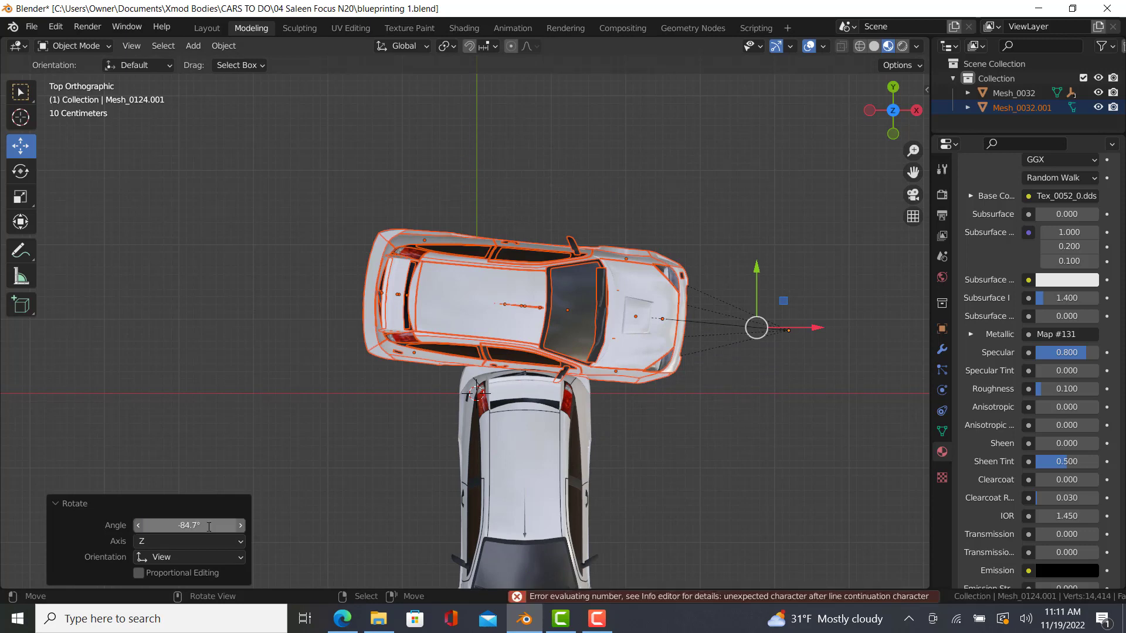
click(70, 503)
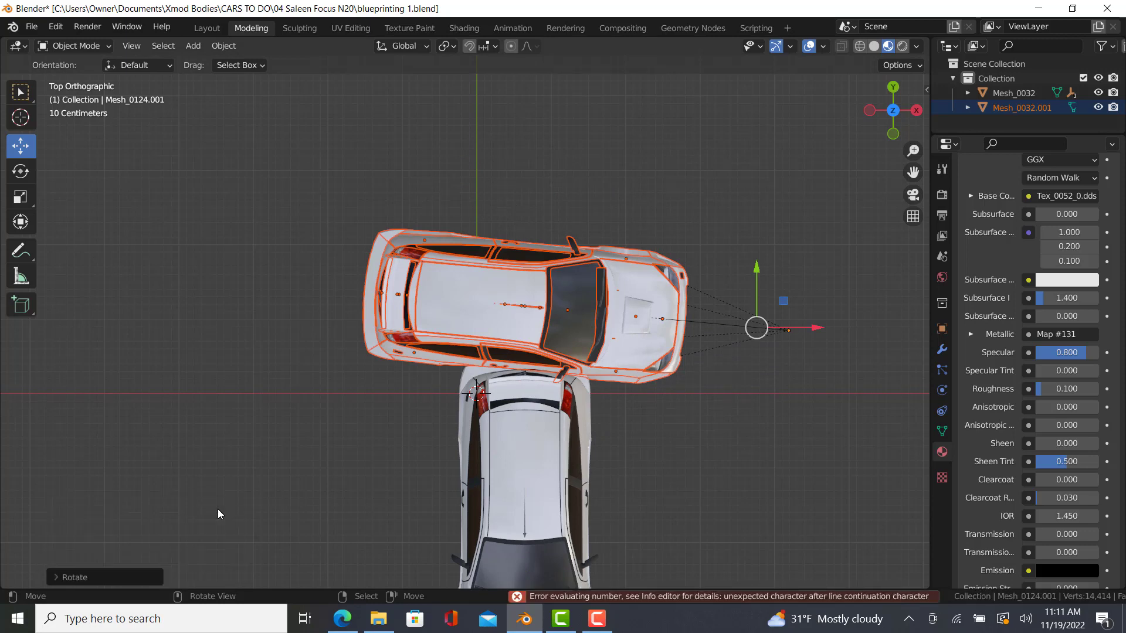
click(74, 576)
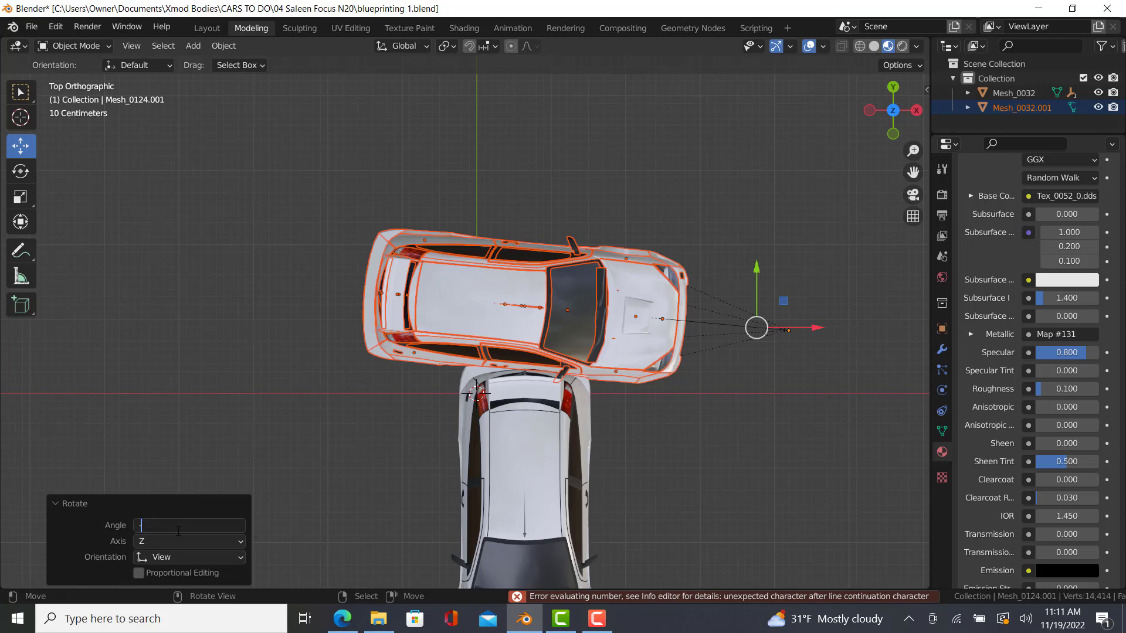
text(-90)
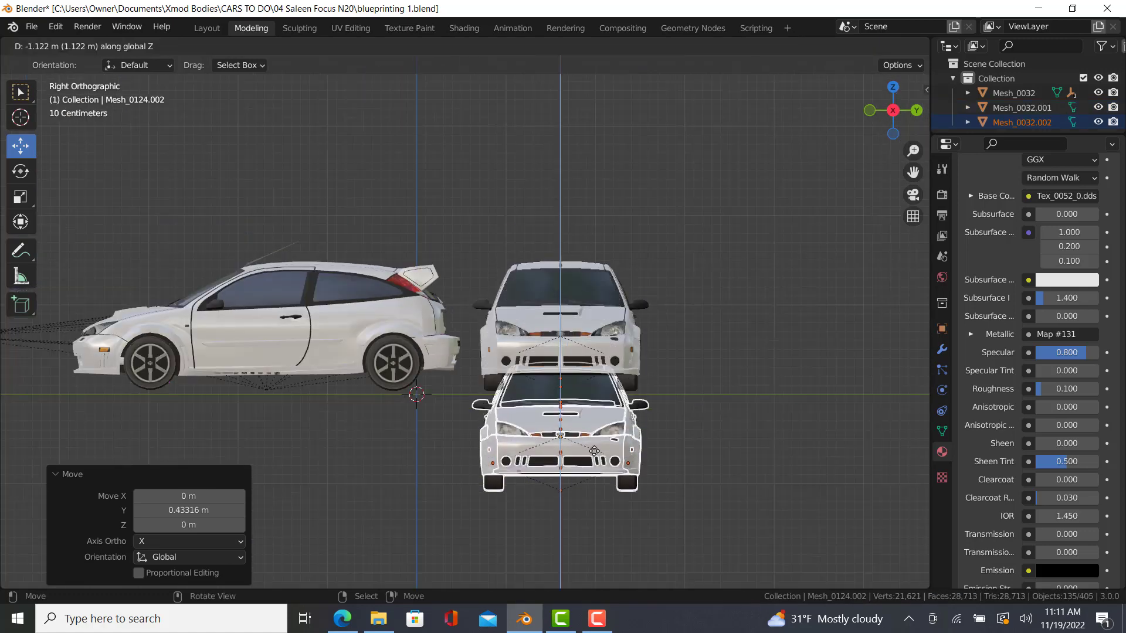
mouse_move(594, 481)
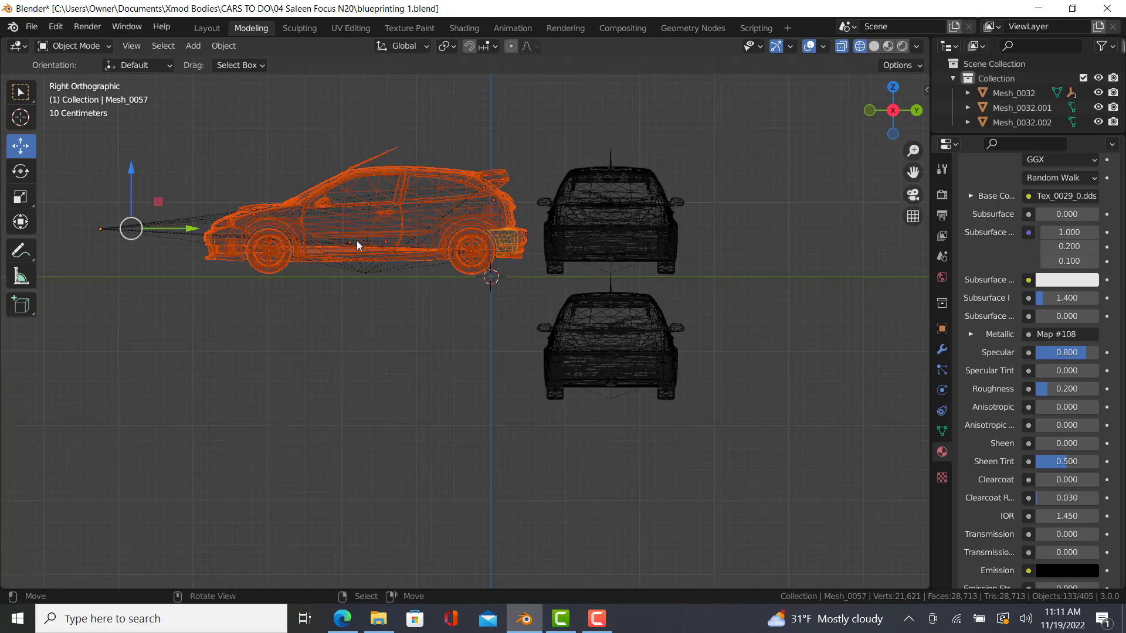
mouse_move(142, 190)
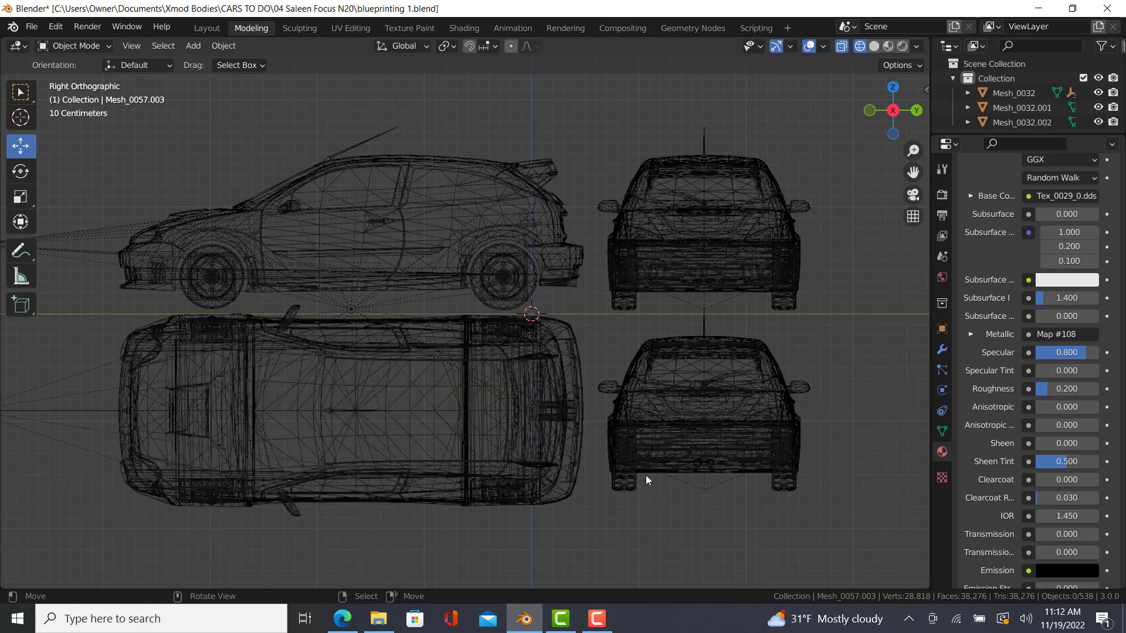
Step: Switch the viewport shading to Material Preview to show the four car views textured
click(889, 46)
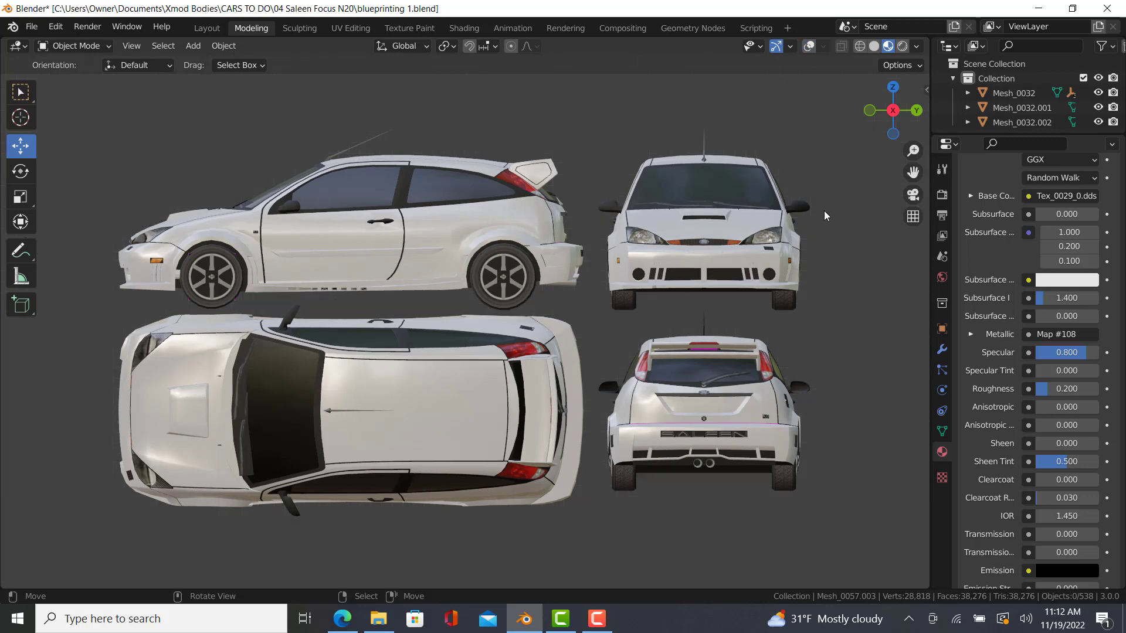
mouse_move(807, 223)
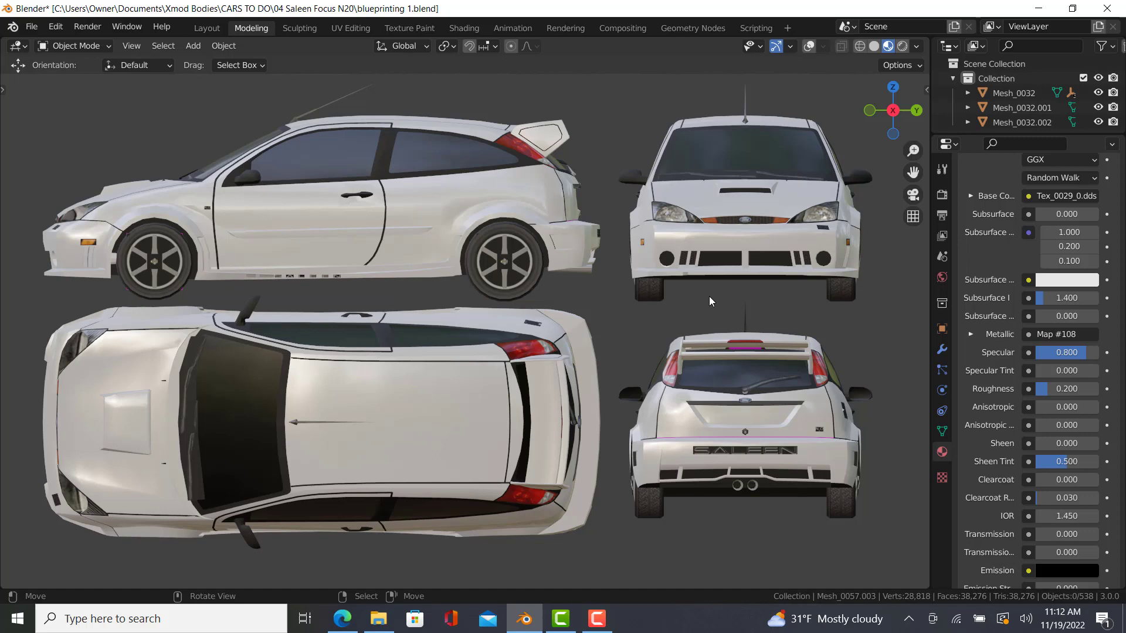
mouse_move(108, 31)
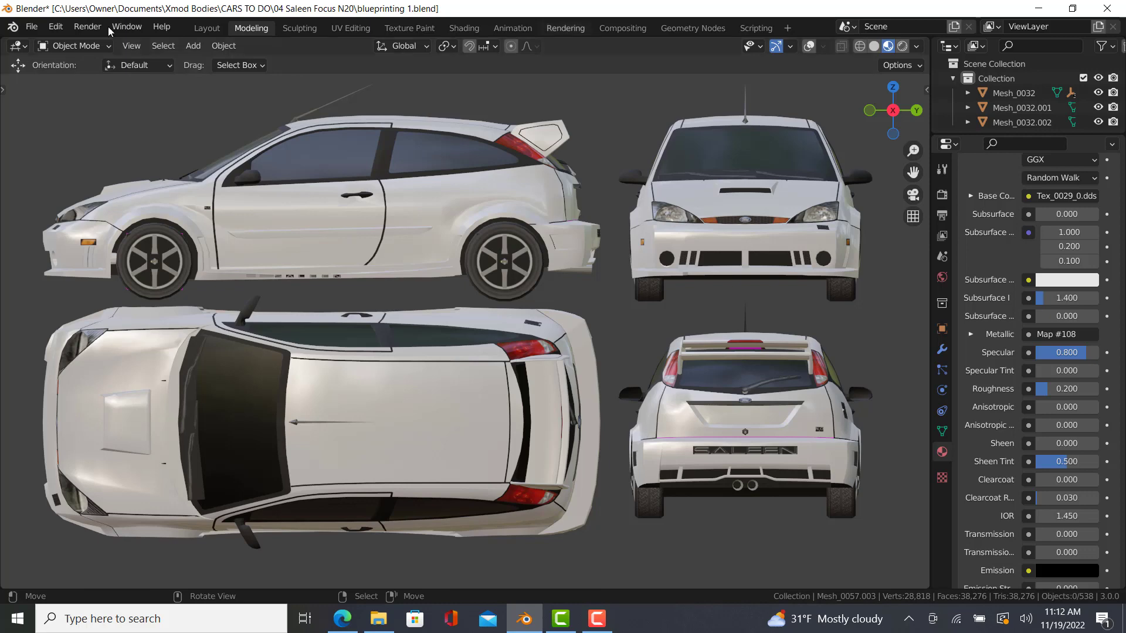
mouse_move(112, 262)
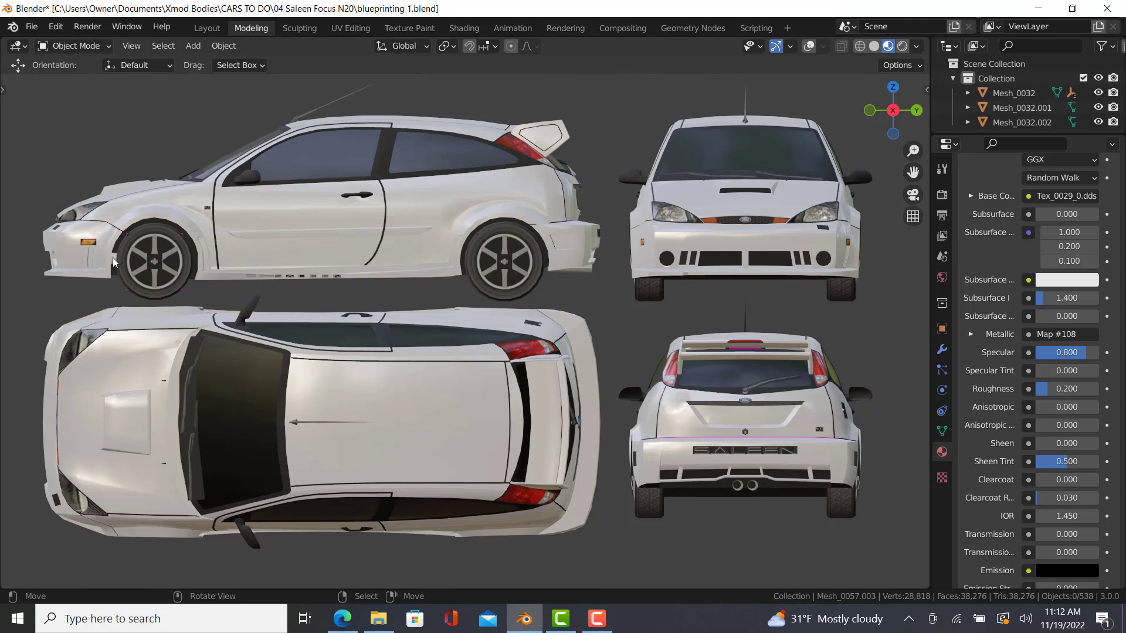
mouse_move(403, 230)
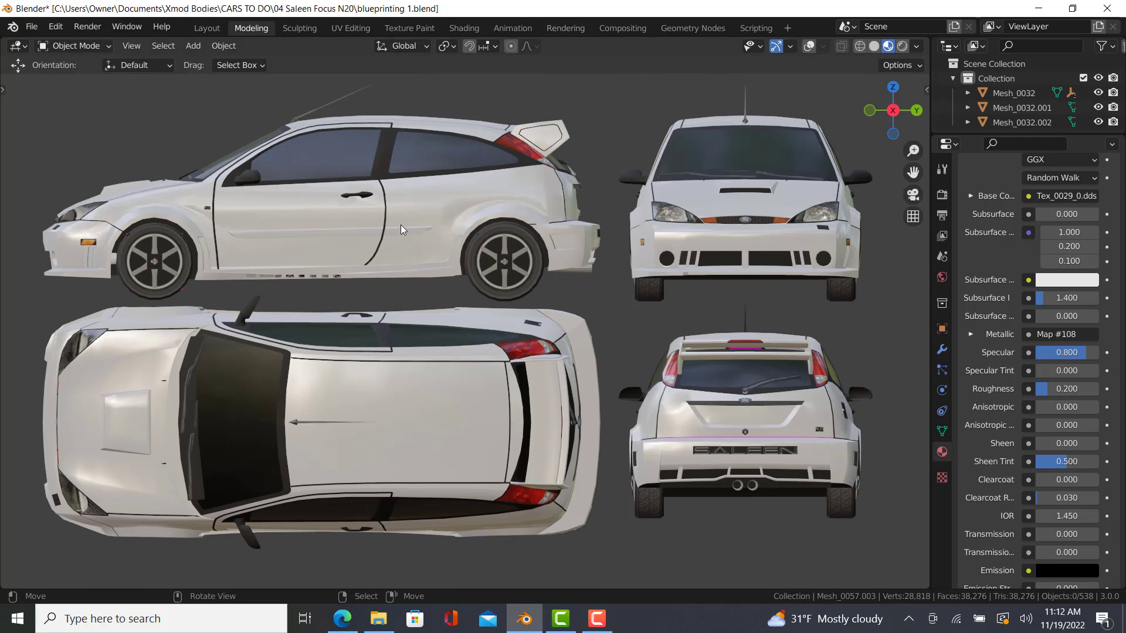
mouse_move(221, 302)
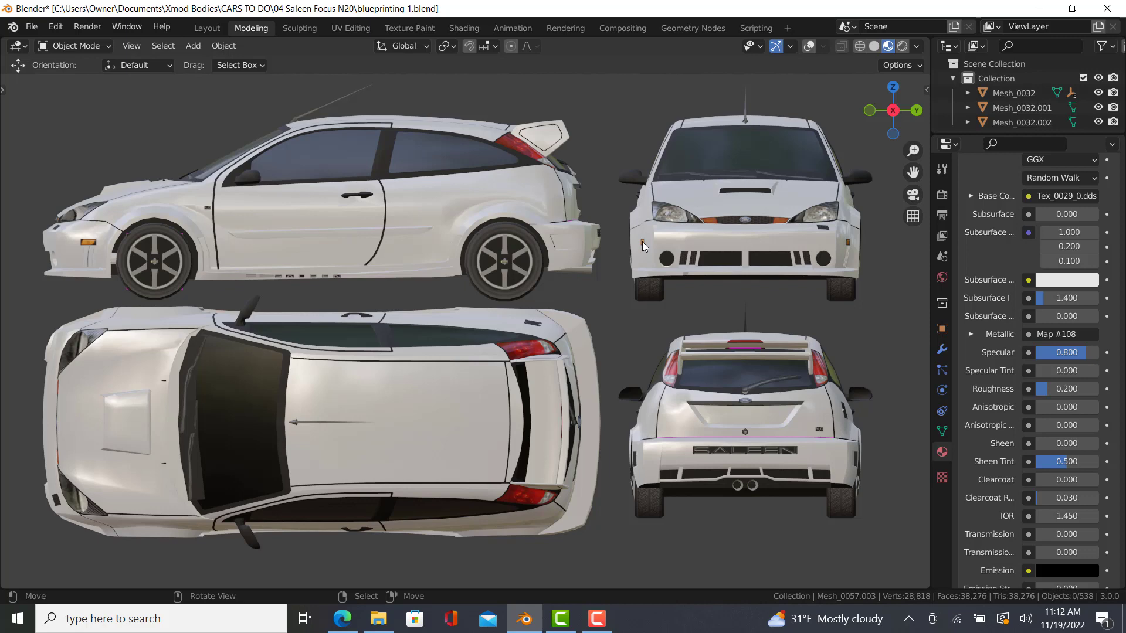
mouse_move(90, 252)
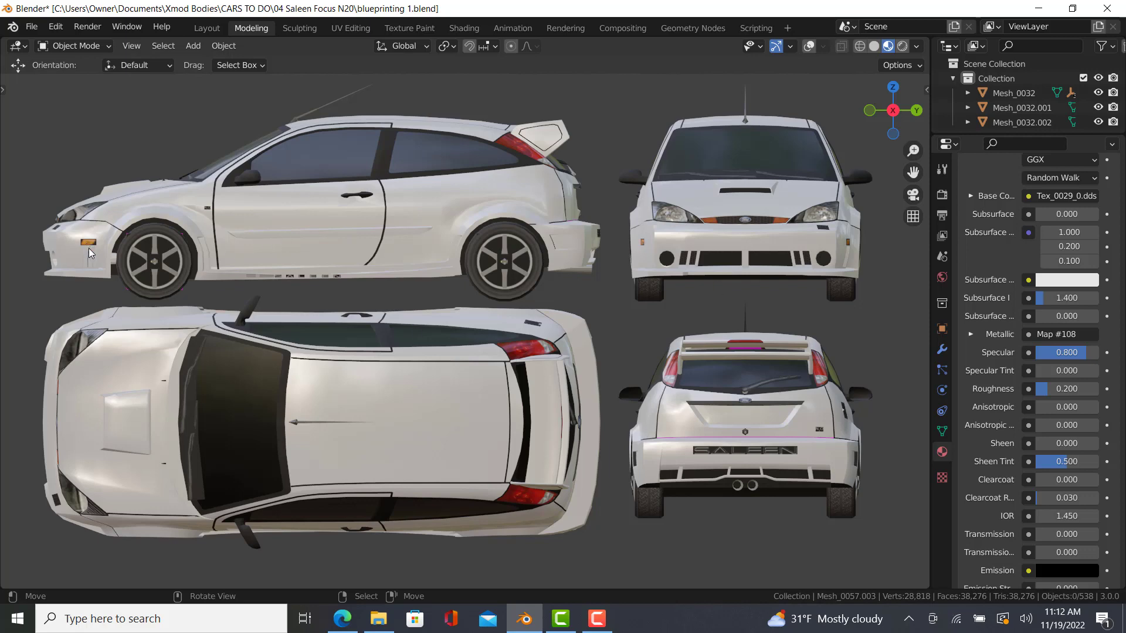
mouse_move(57, 236)
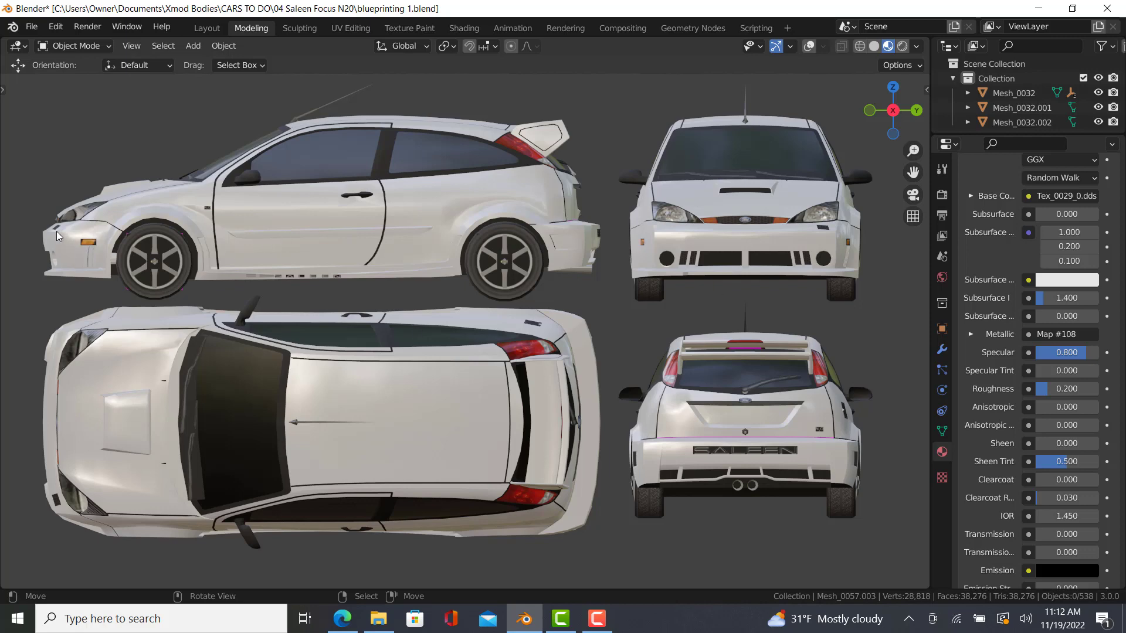
mouse_move(412, 263)
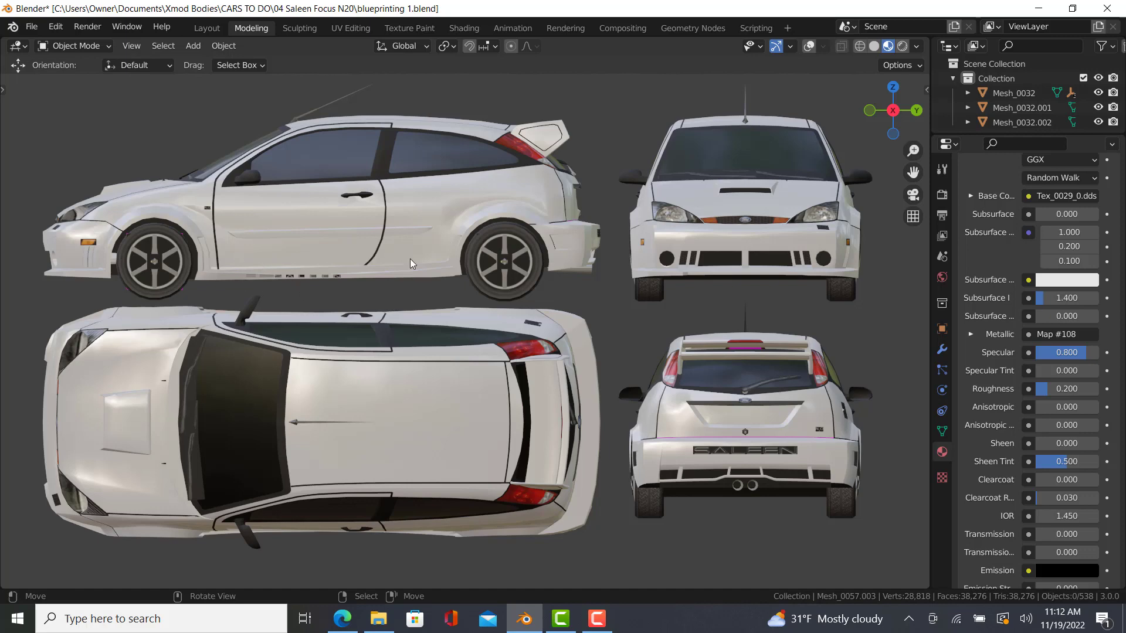
mouse_move(683, 274)
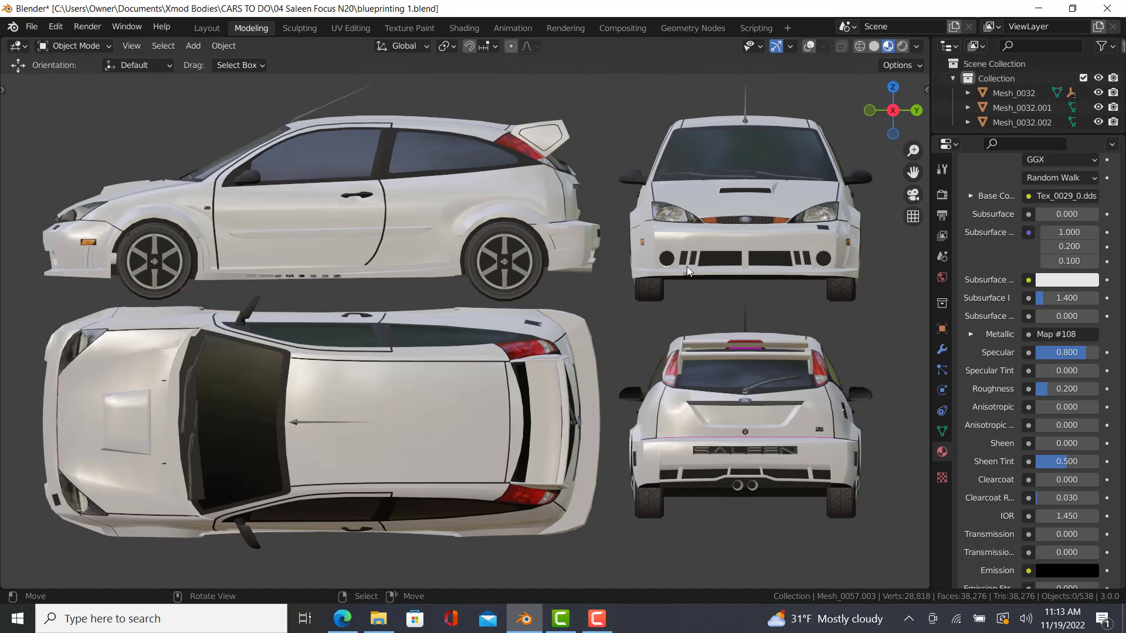
mouse_move(86, 148)
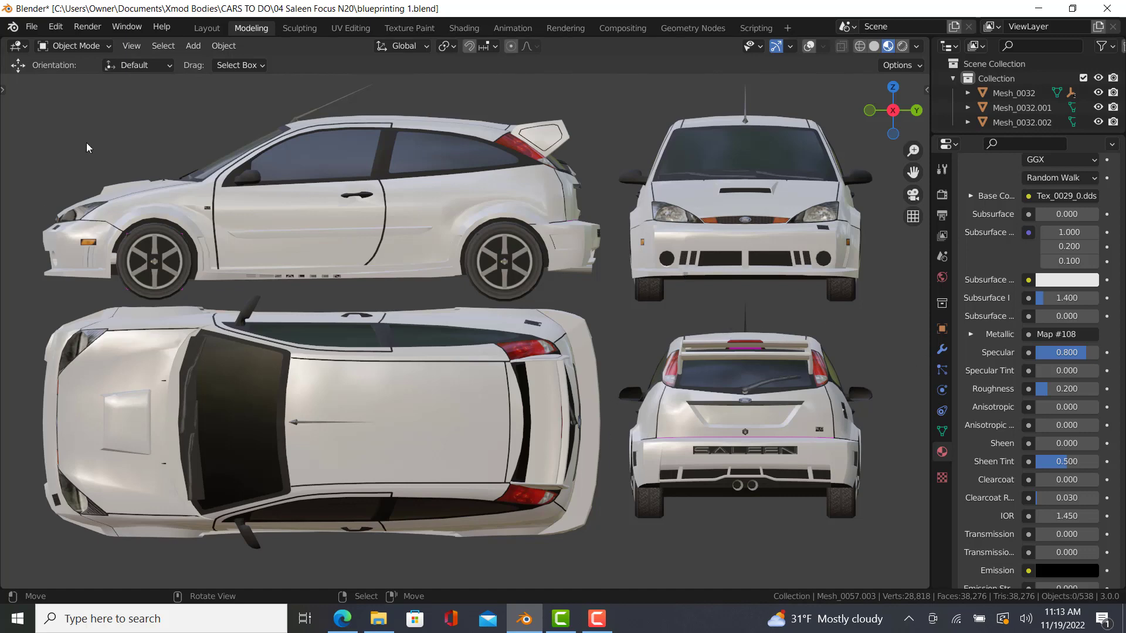
mouse_move(427, 176)
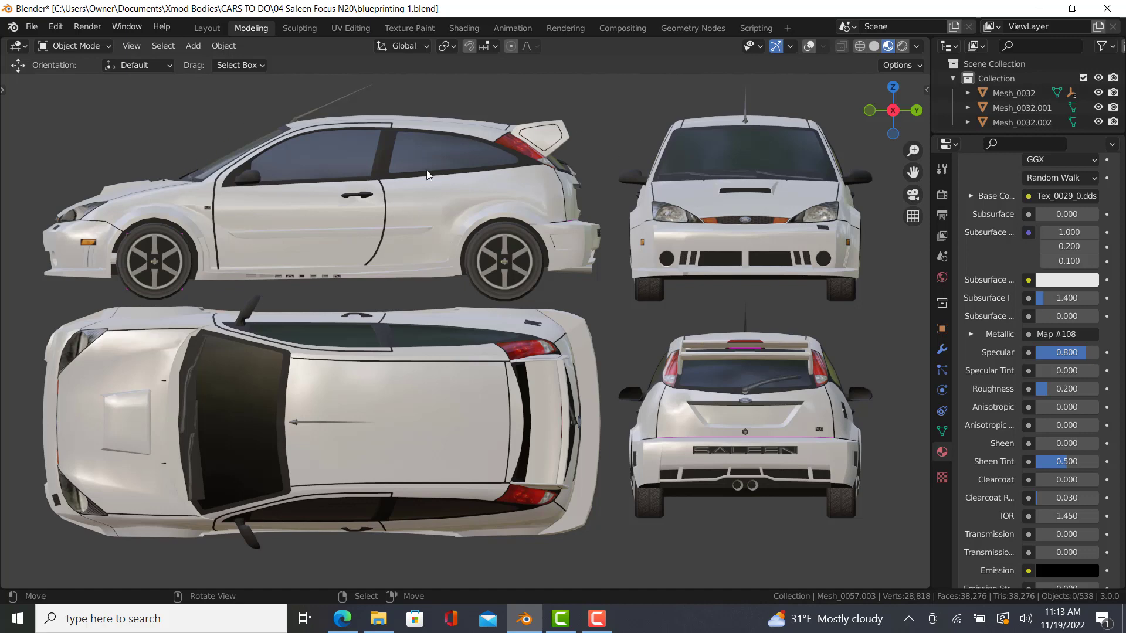
mouse_move(179, 157)
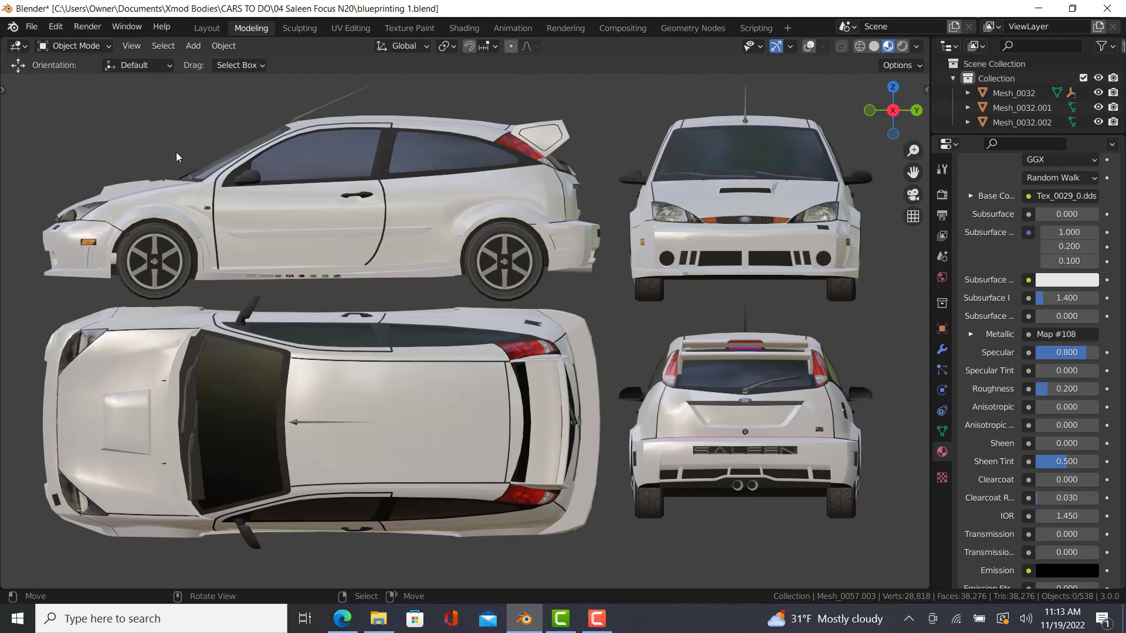
mouse_move(229, 232)
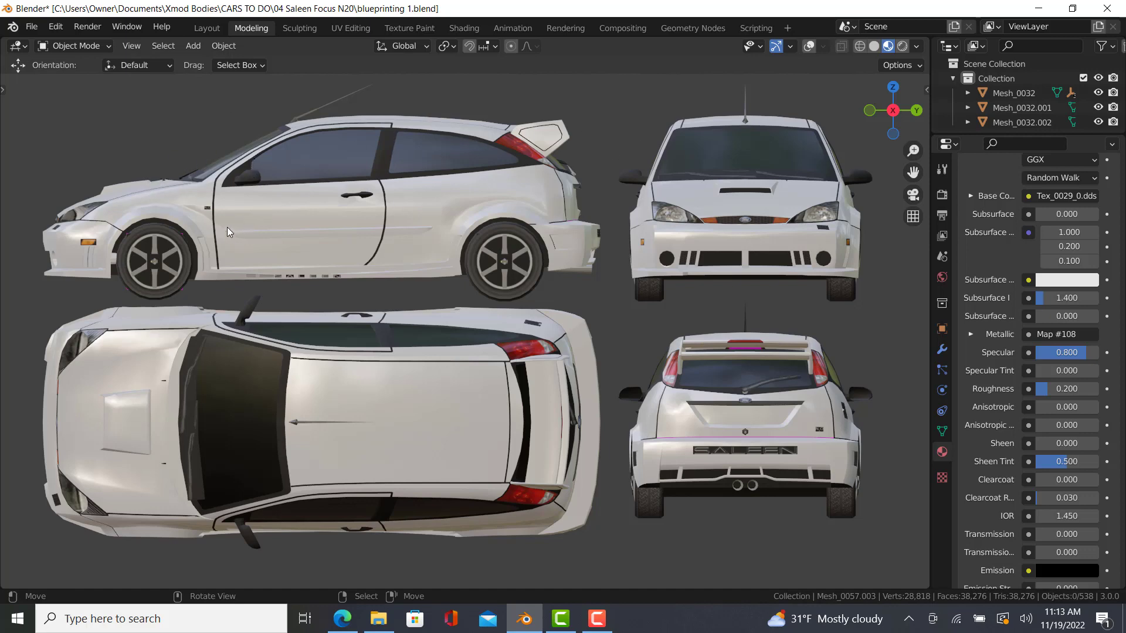
mouse_move(579, 169)
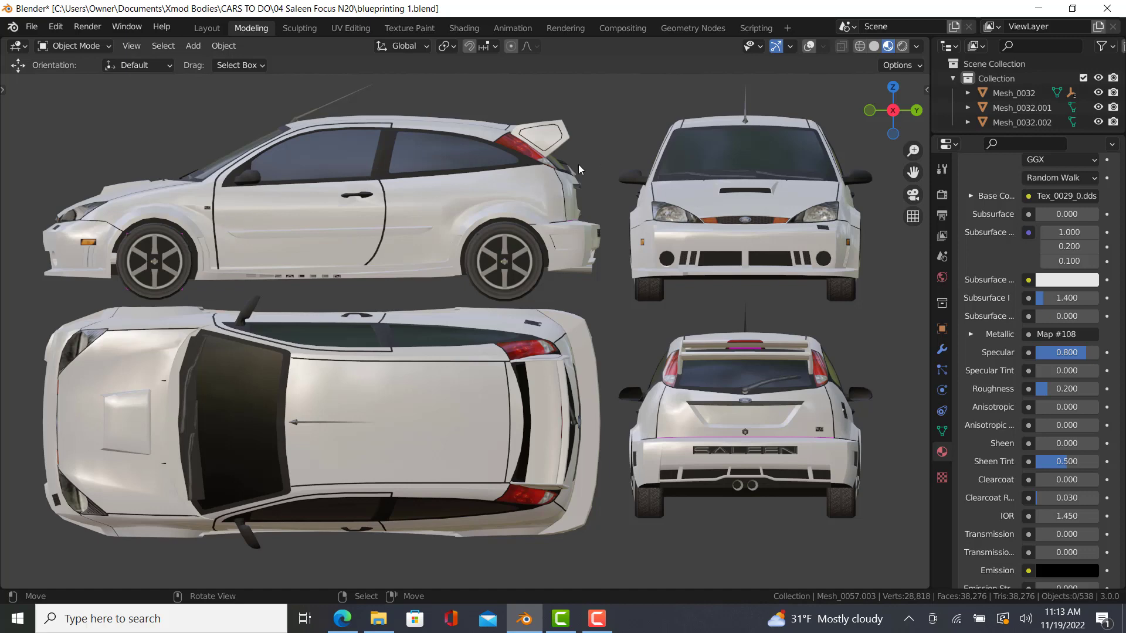
mouse_move(632, 294)
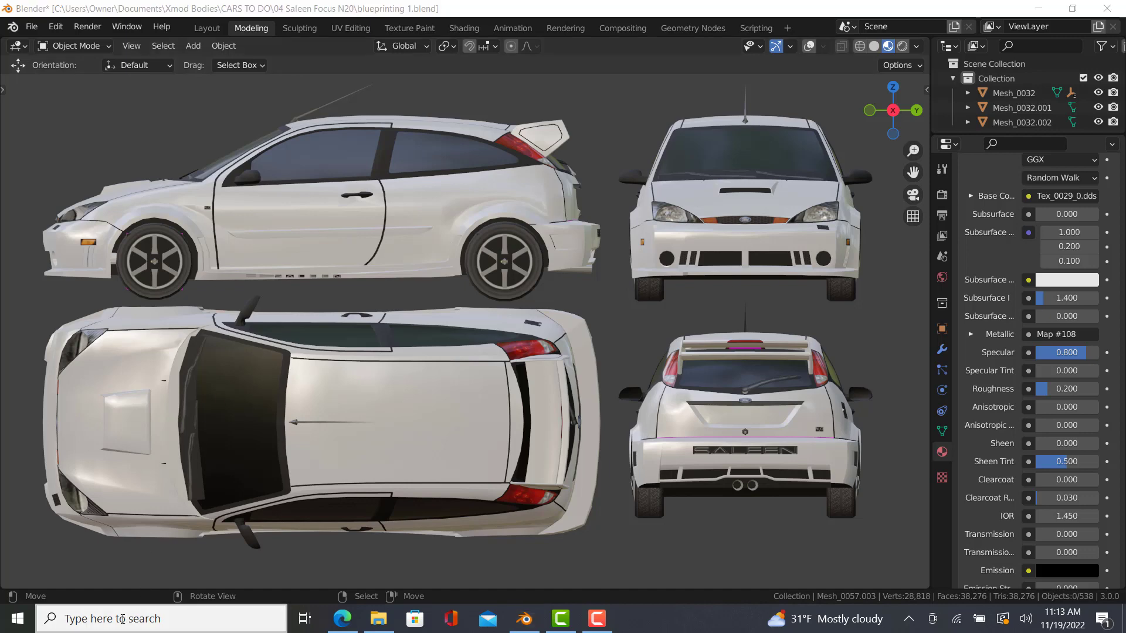
Step: Launch Snipping Tool via 'snip' search and capture the four-view blueprint area
text(snip)
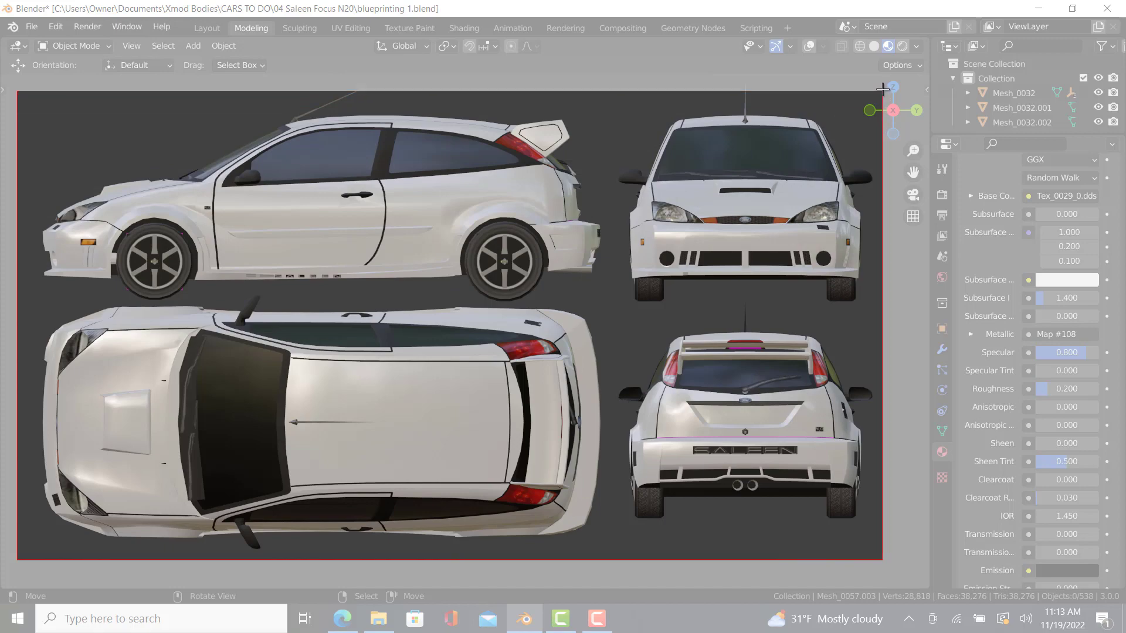
click(634, 618)
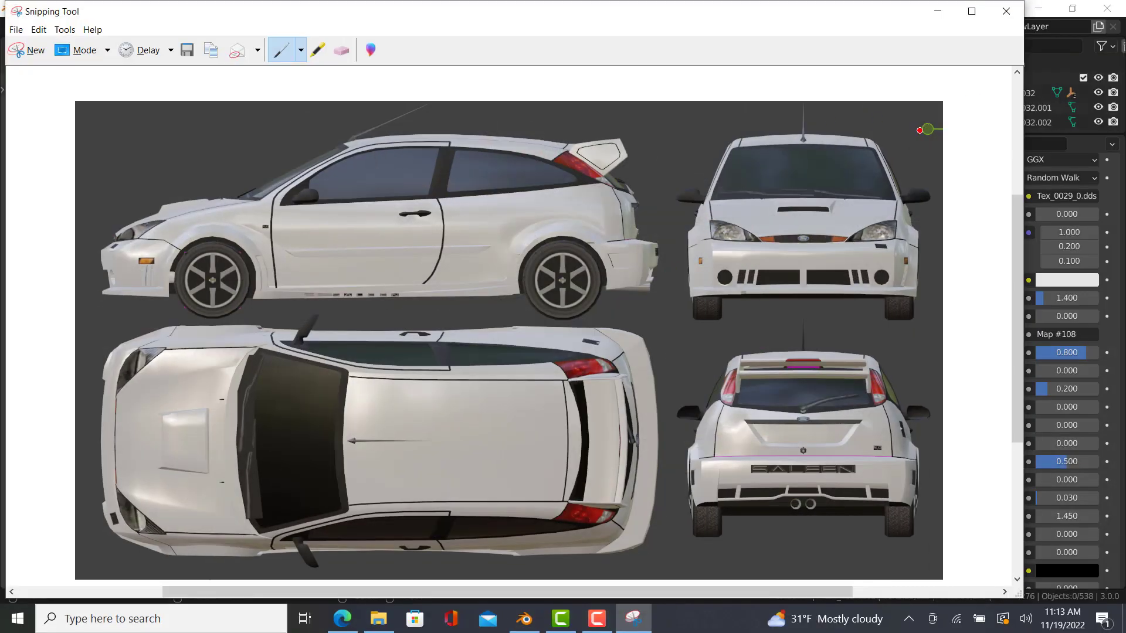
mouse_move(620, 249)
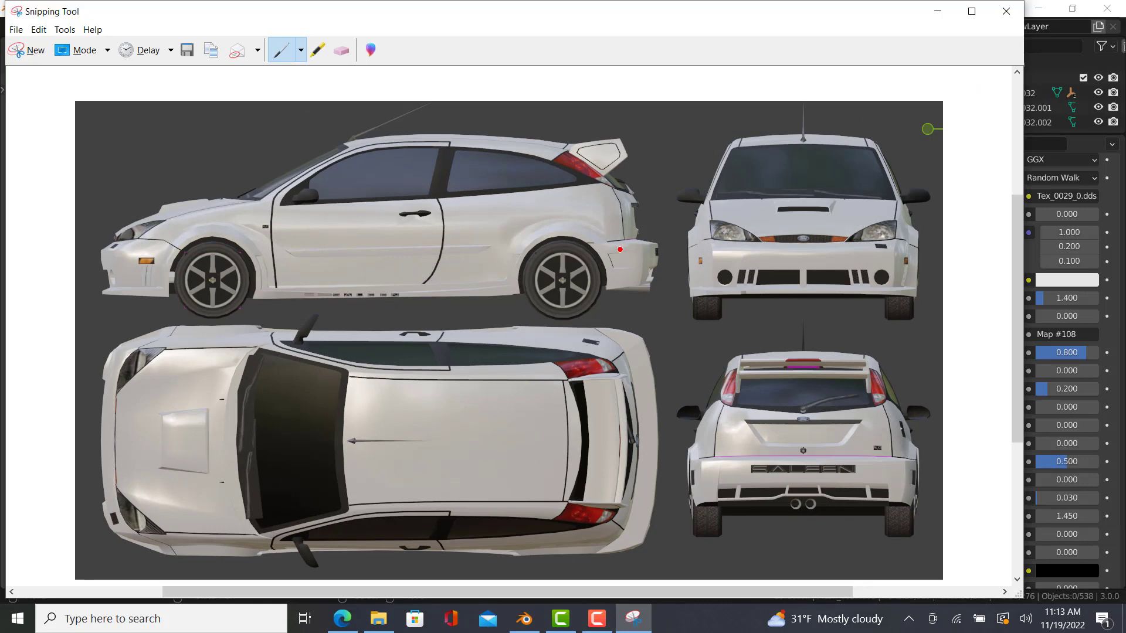
mouse_move(815, 503)
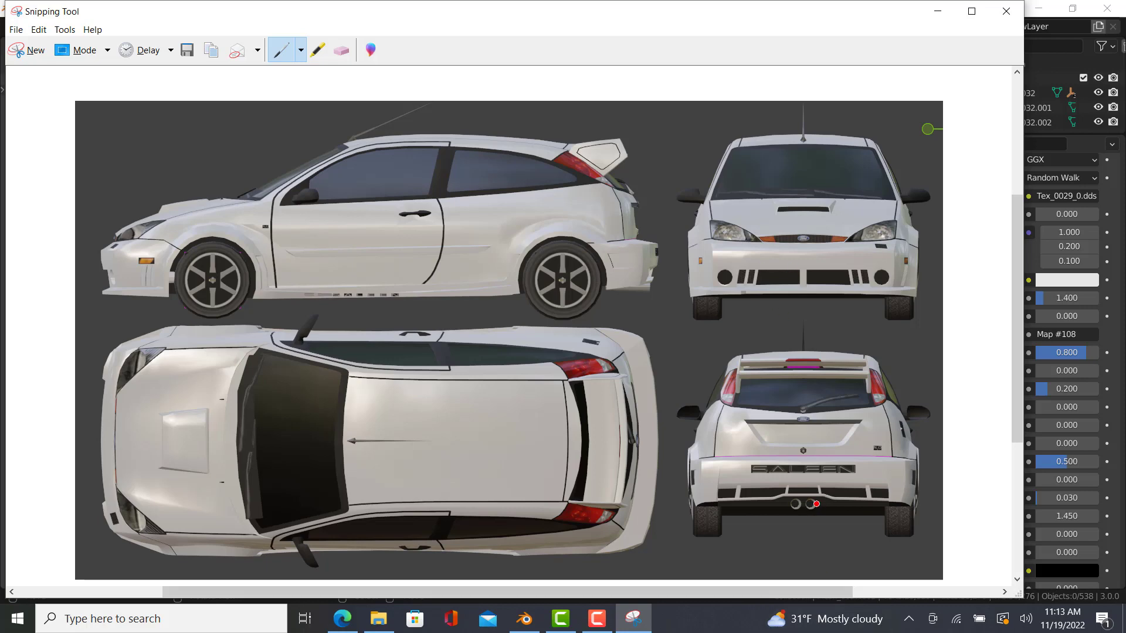